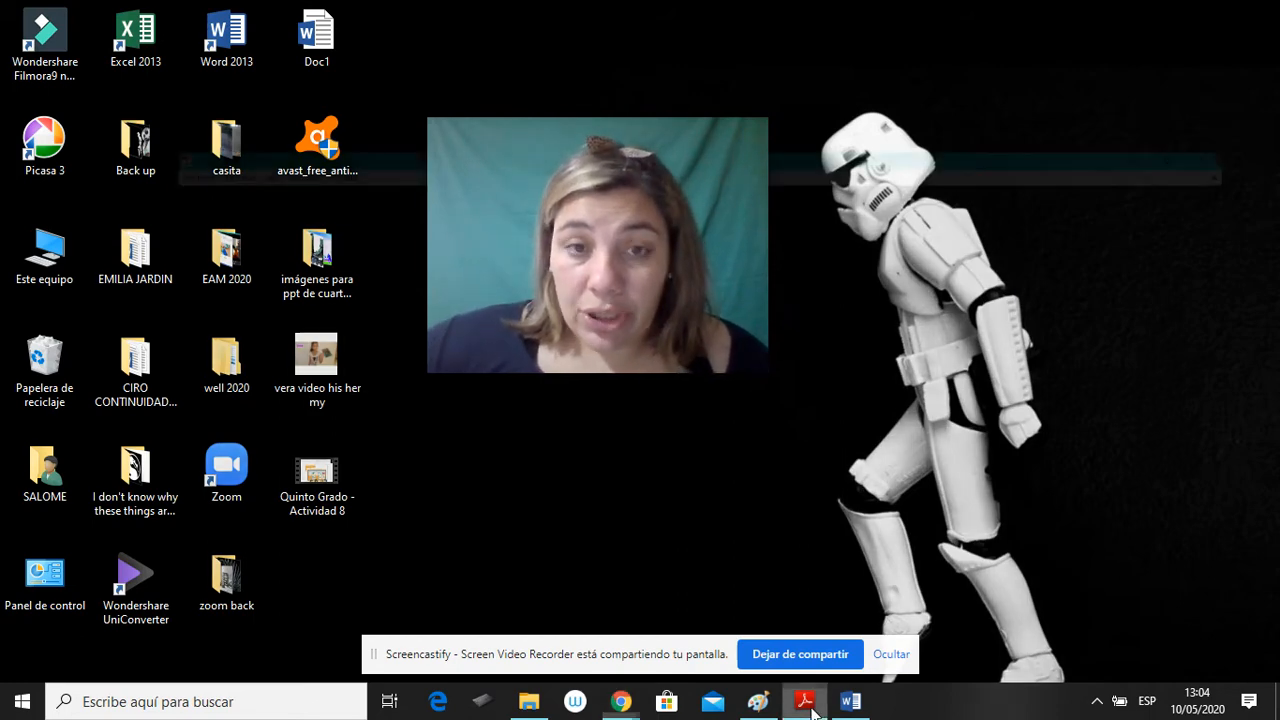
Page the textbook PDF forward to page 11 and scroll through its listening and card-game activities
left_click(804, 700)
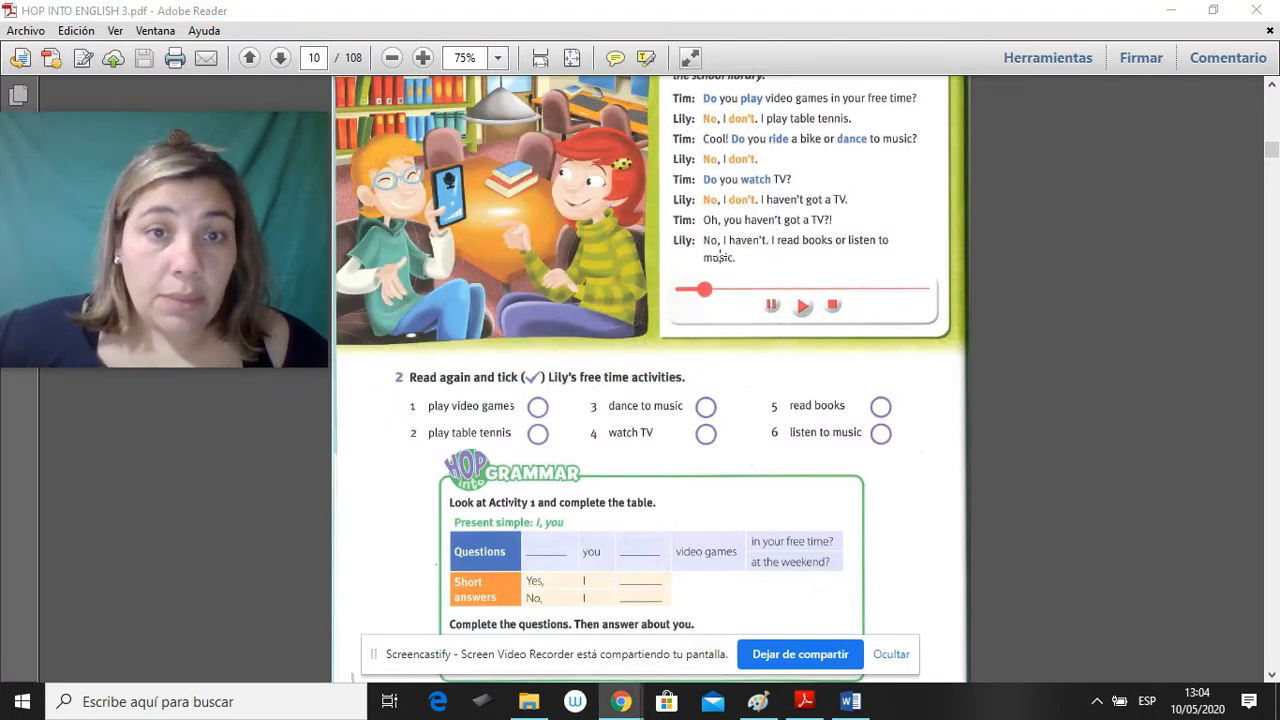
left_click(280, 56)
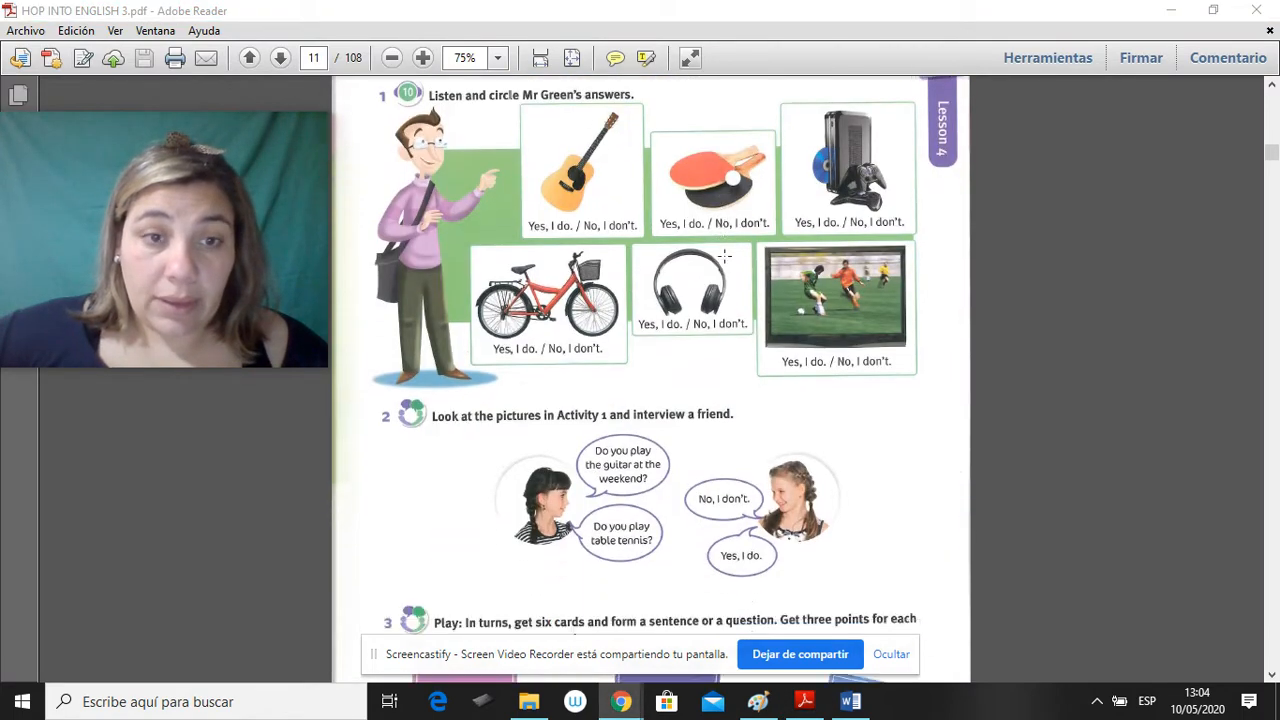
scroll("down", 3)
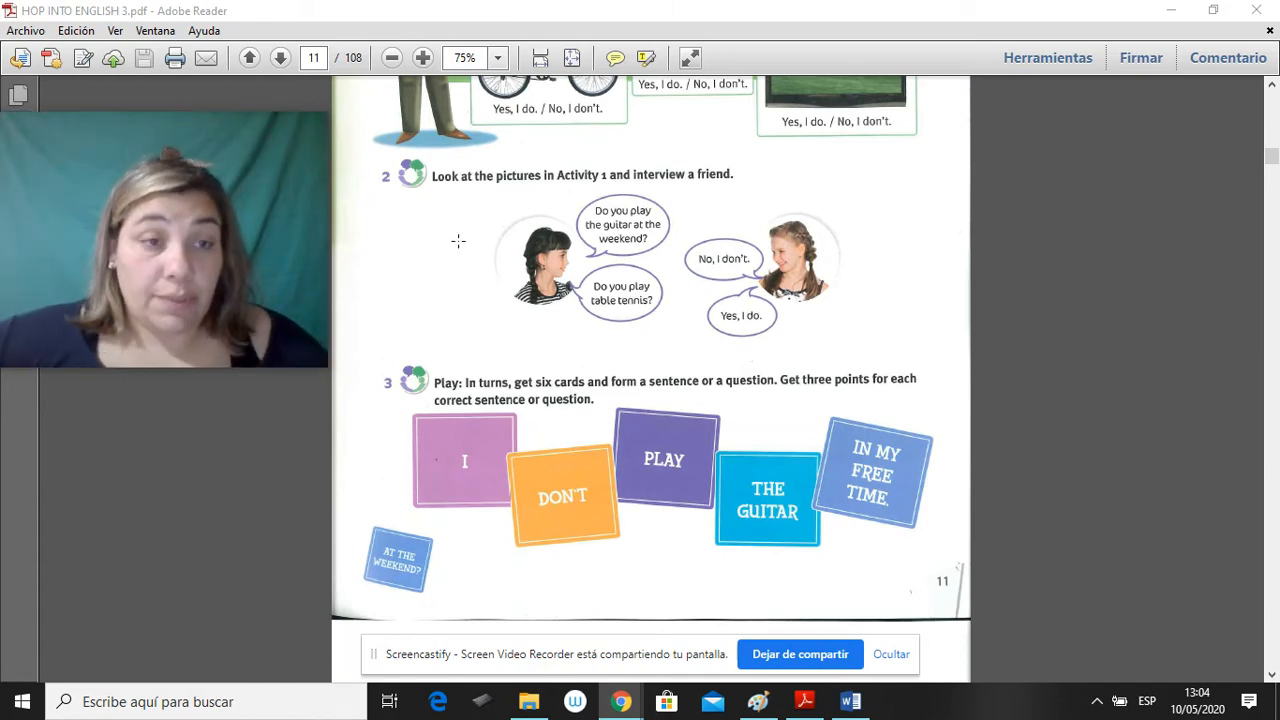
mouse_move(798, 250)
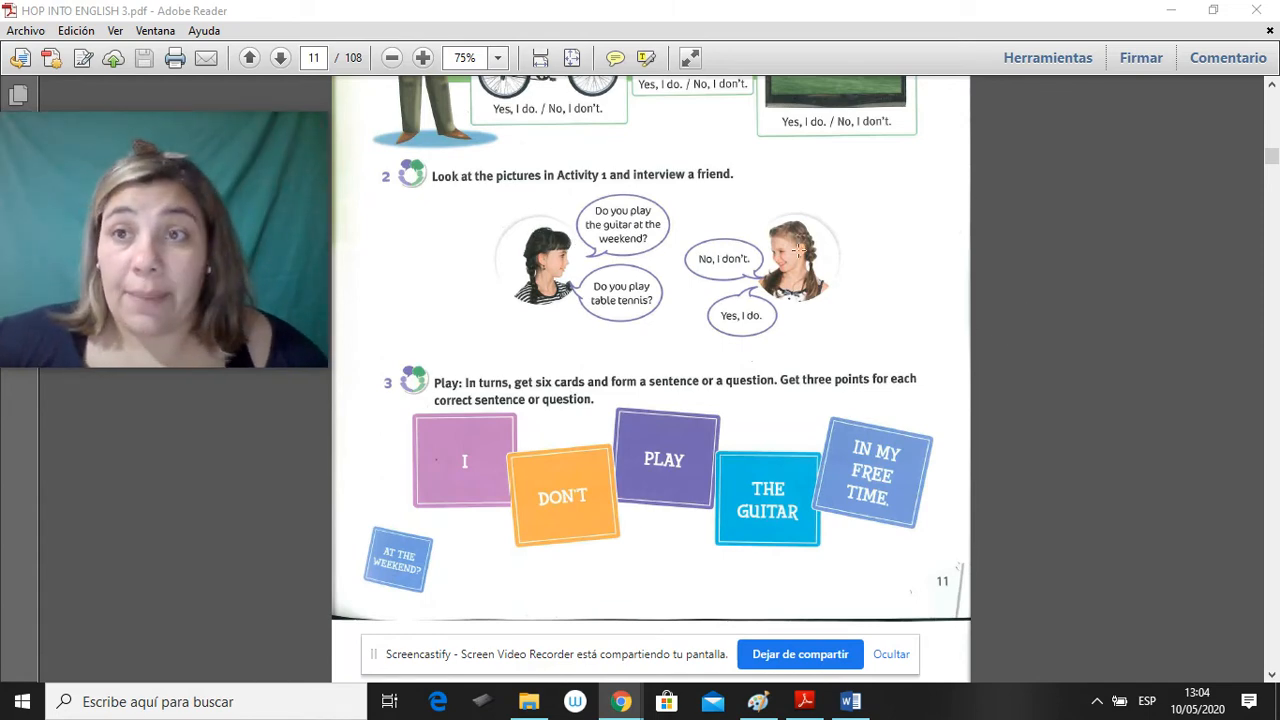
scroll("down", 3)
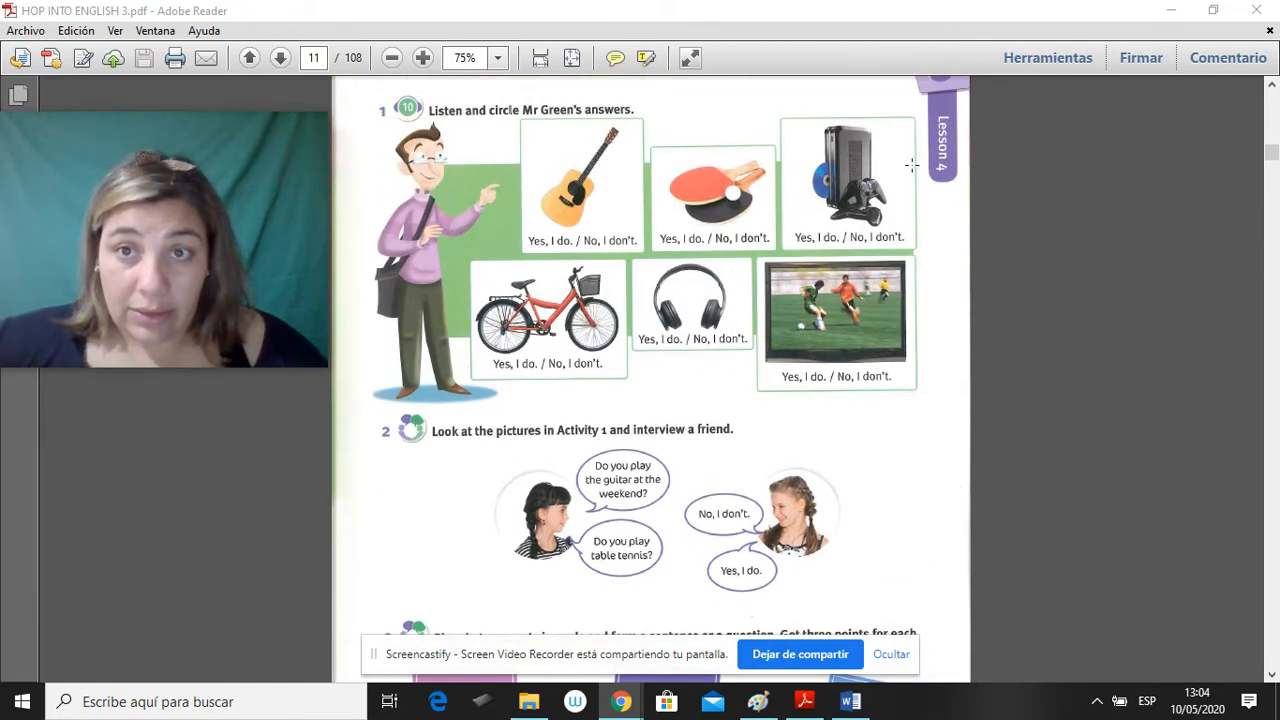
scroll("down", 3)
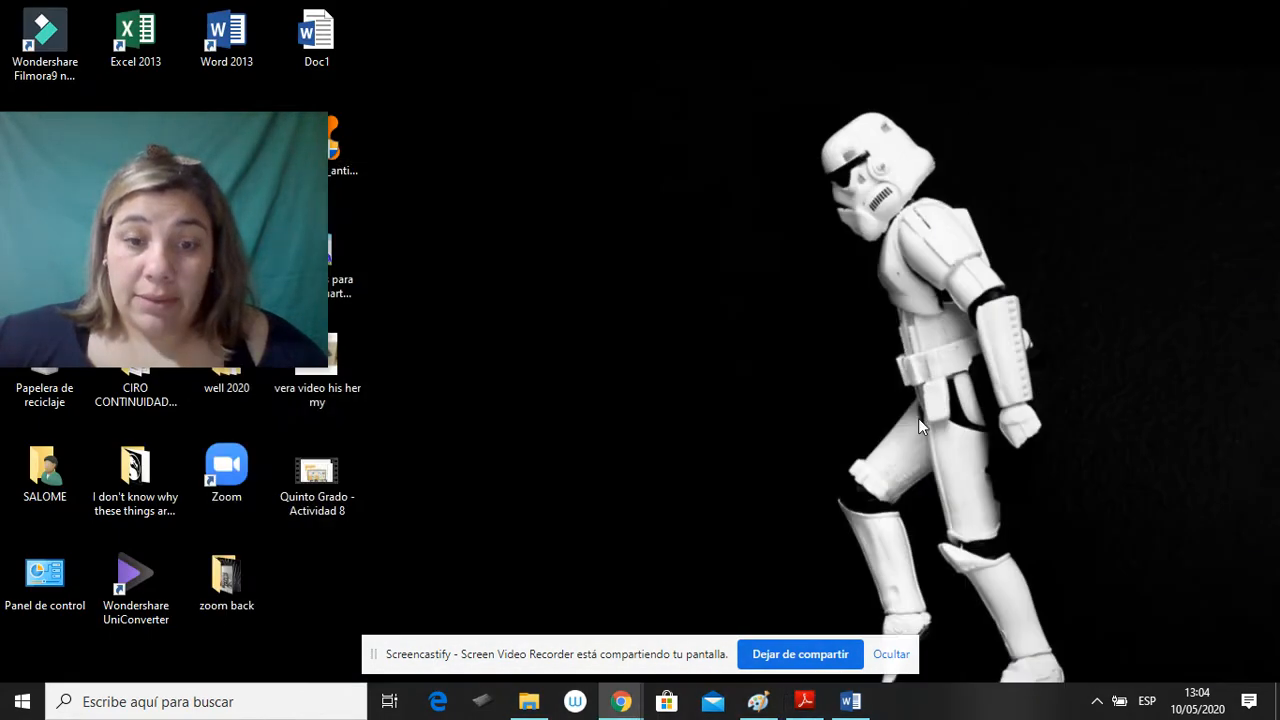
left_click(848, 700)
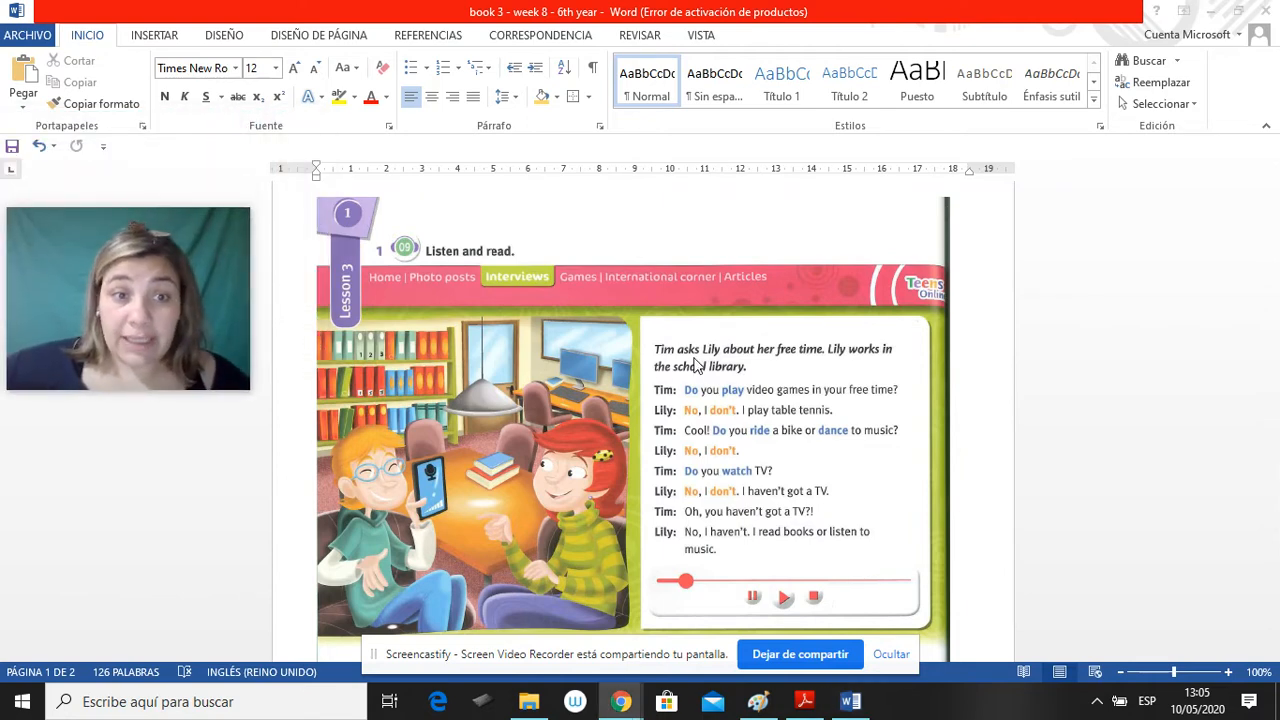
scroll("down", 3)
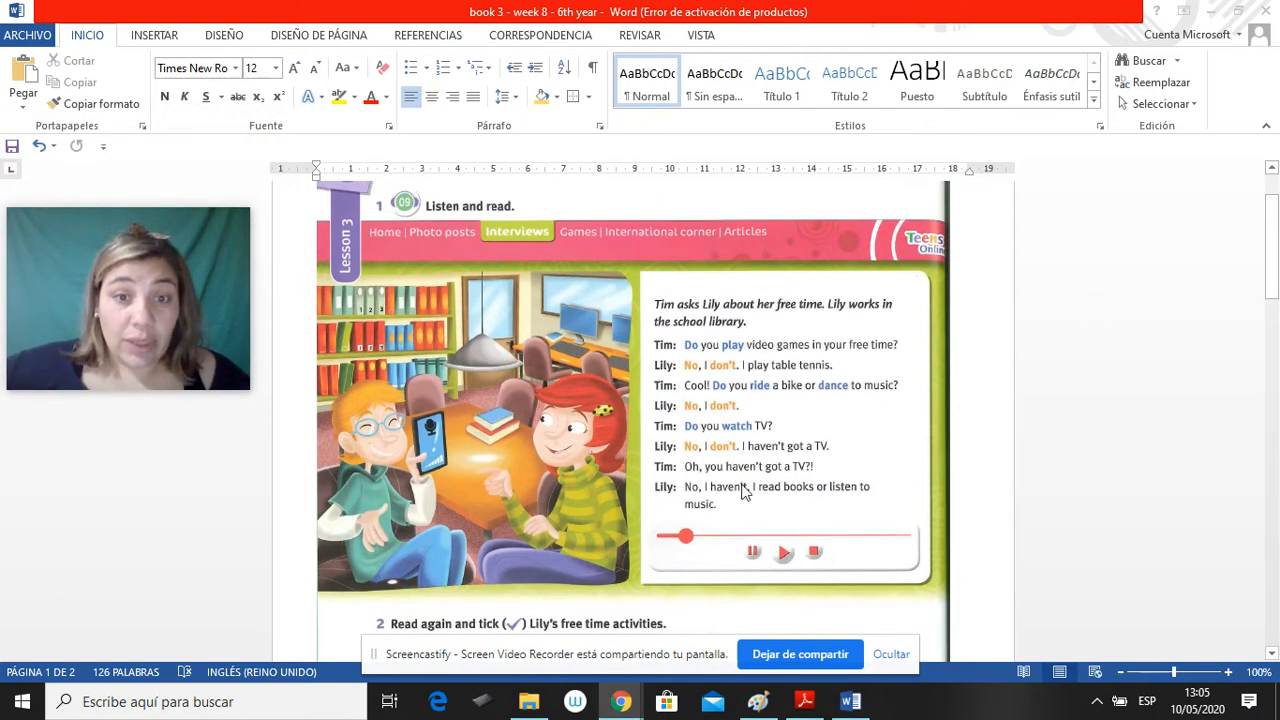
mouse_move(378, 496)
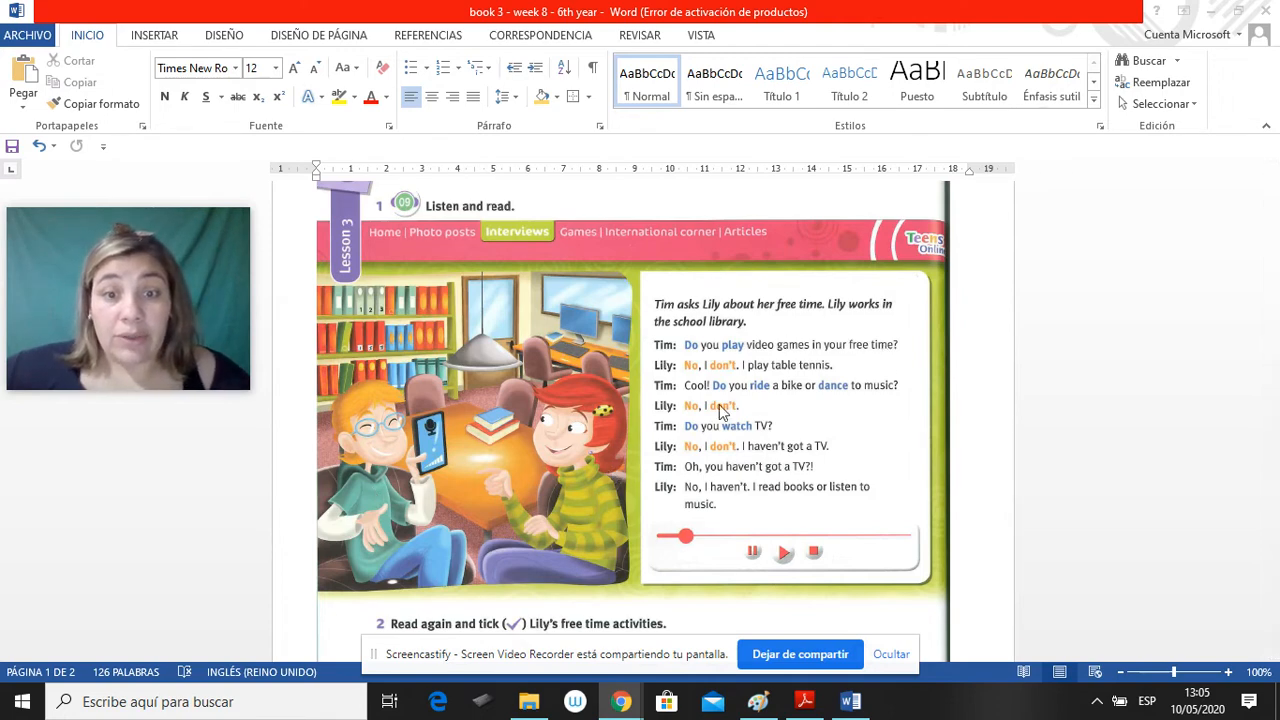
mouse_move(850, 400)
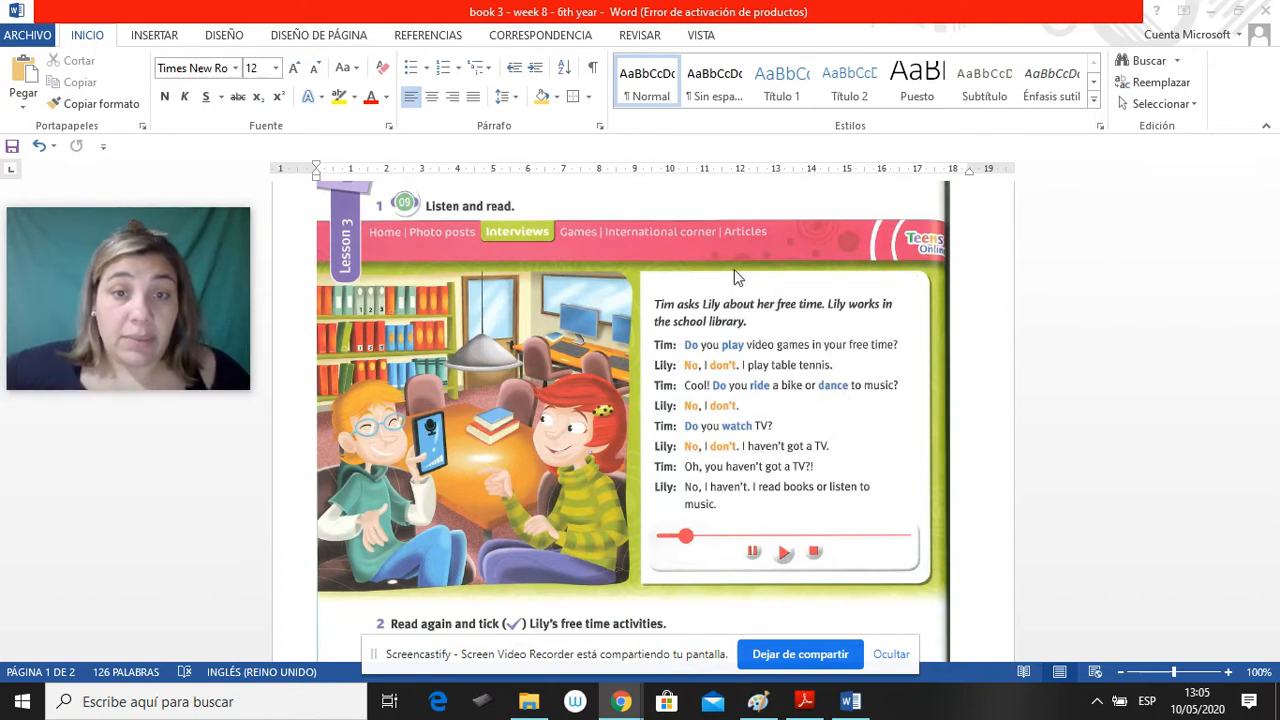
mouse_move(764, 388)
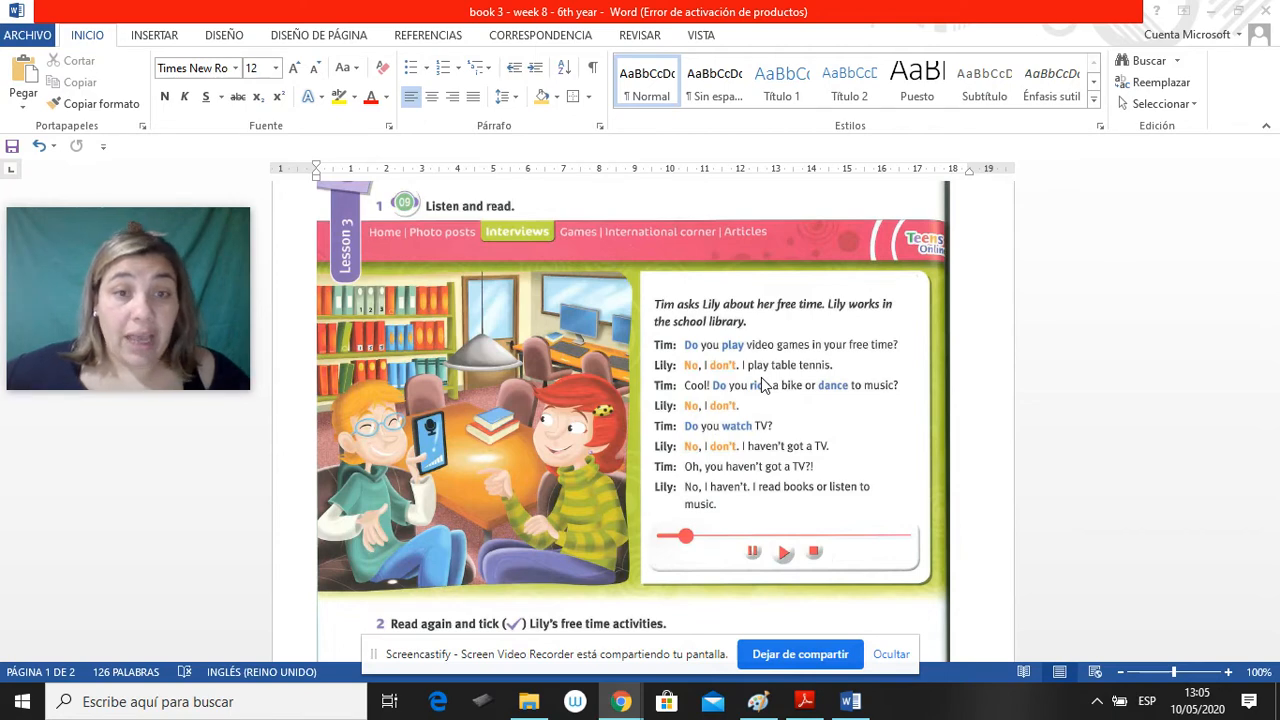
scroll("down", 3)
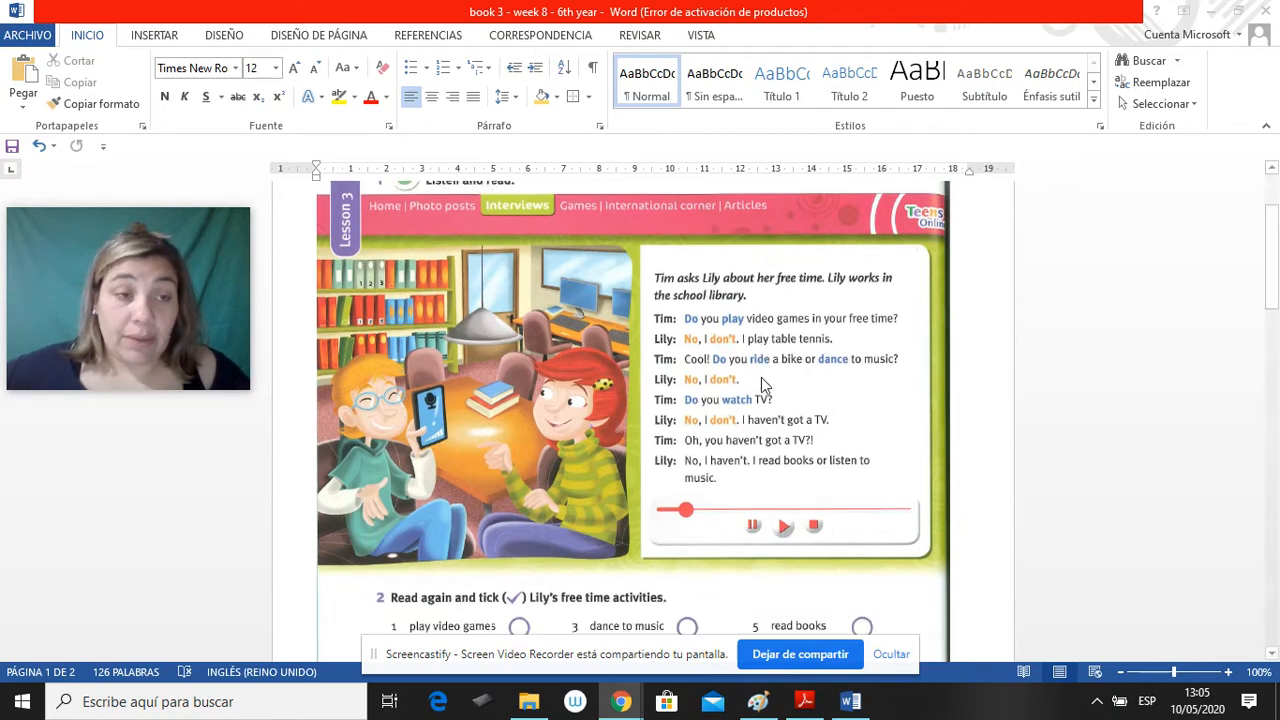
scroll("down", 3)
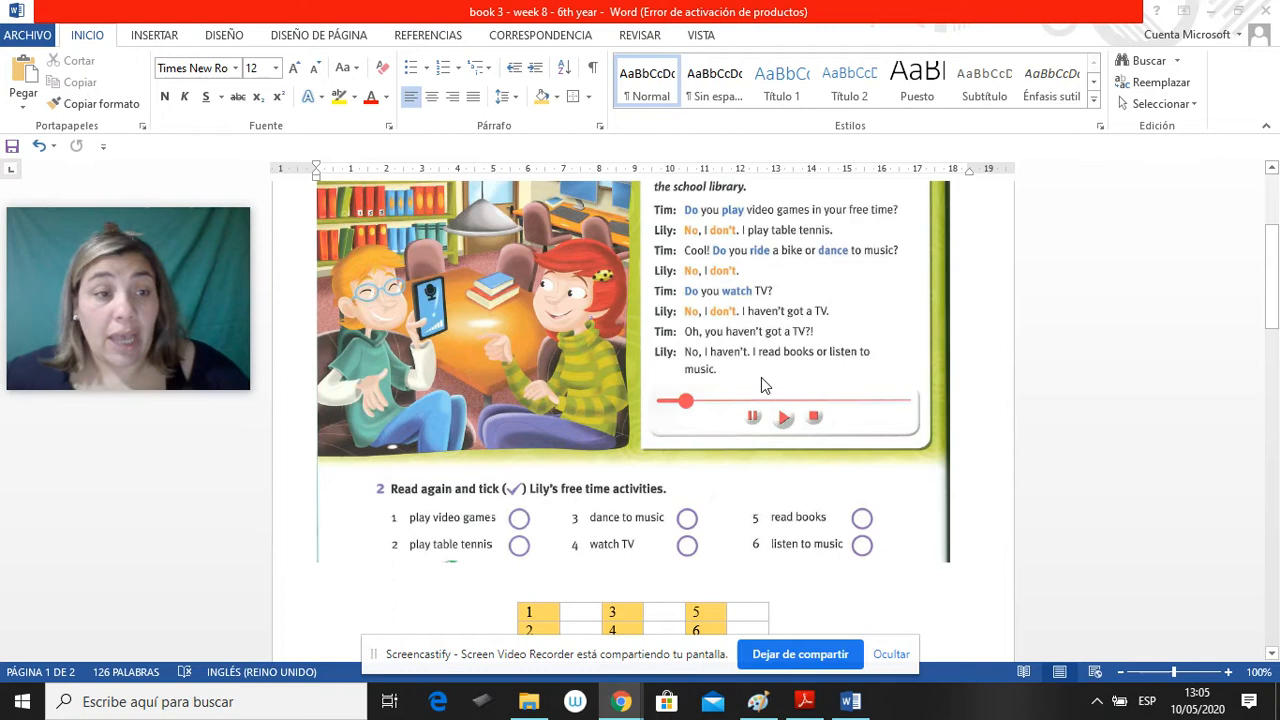
scroll("down", 3)
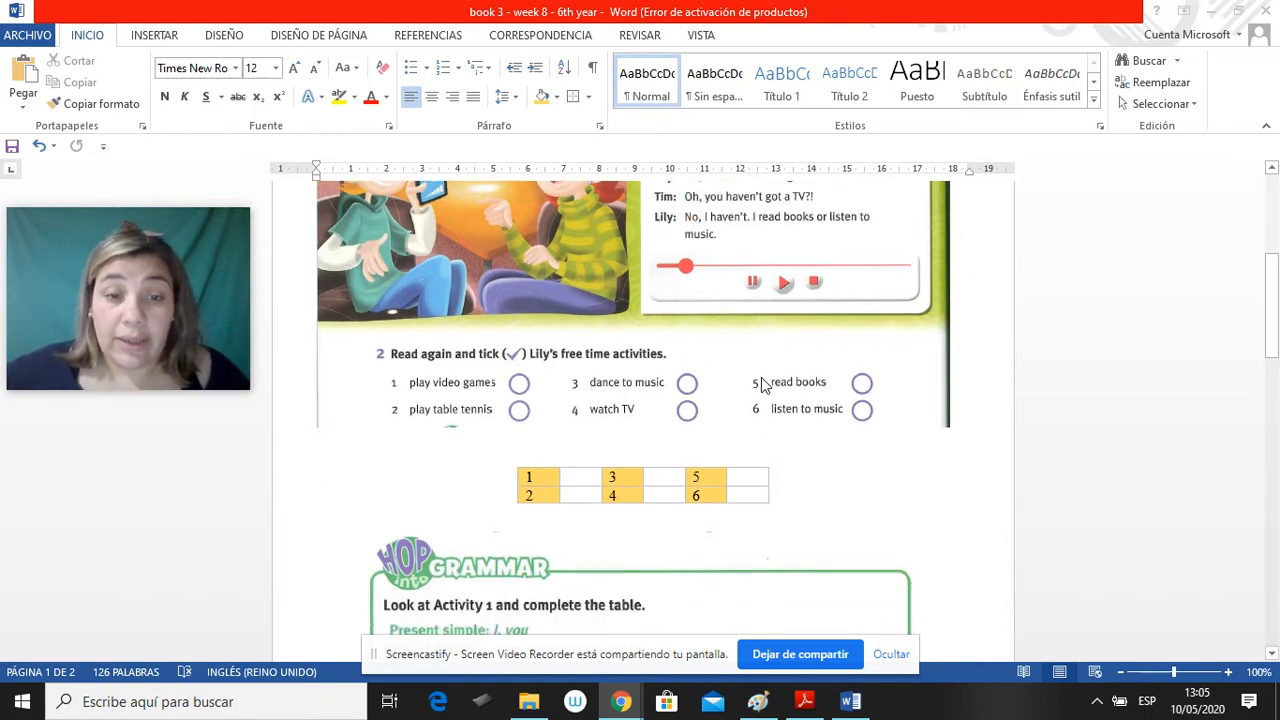
mouse_move(518, 398)
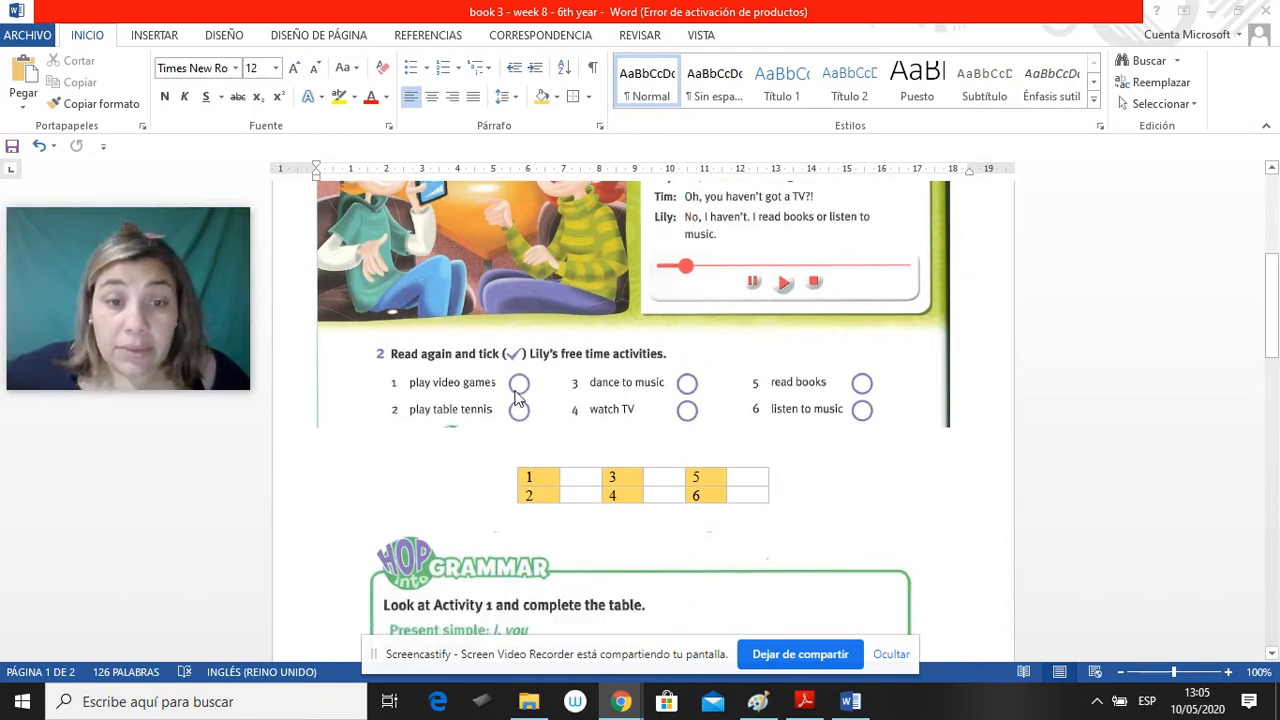
mouse_move(704, 392)
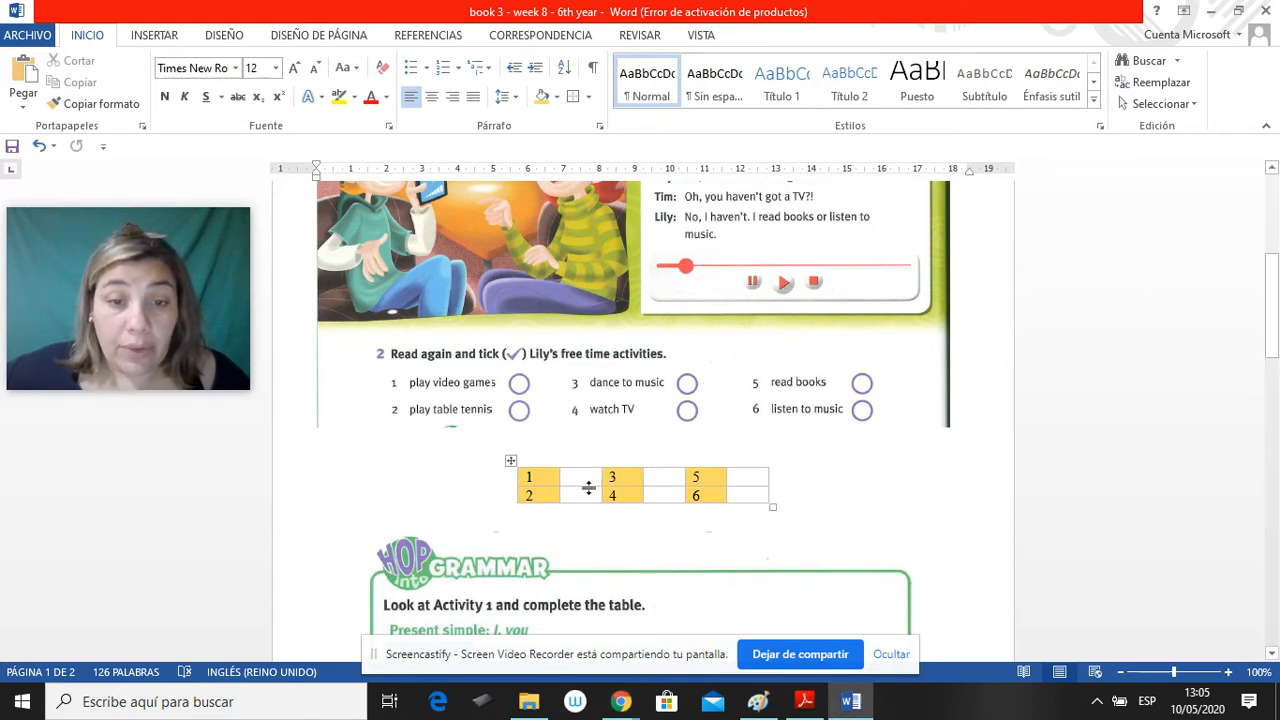
left_click(568, 476)
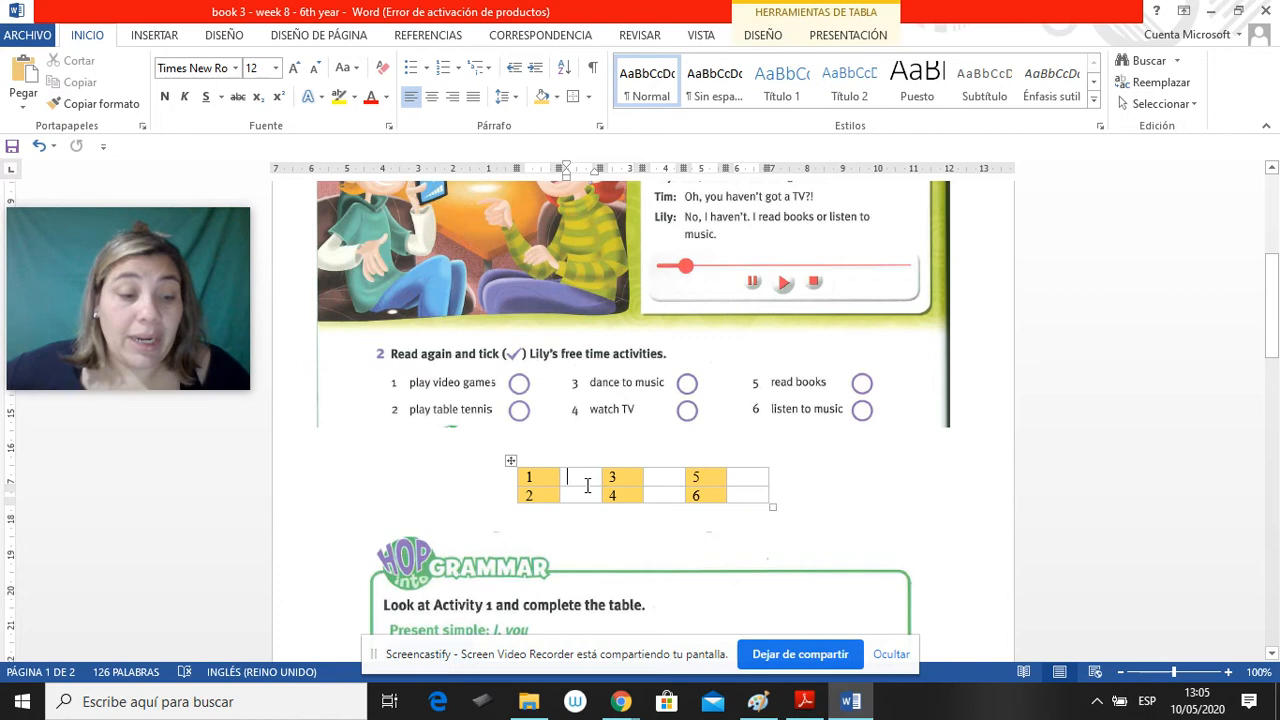
type("yes")
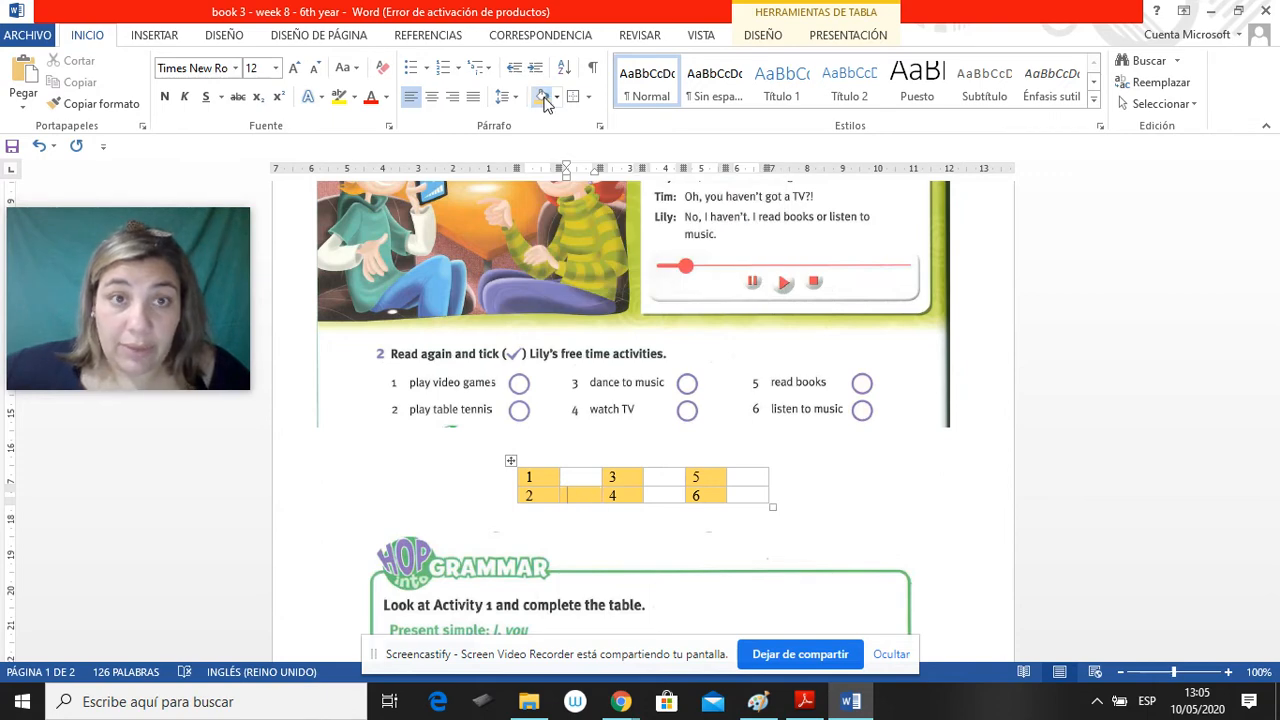
left_click(556, 96)
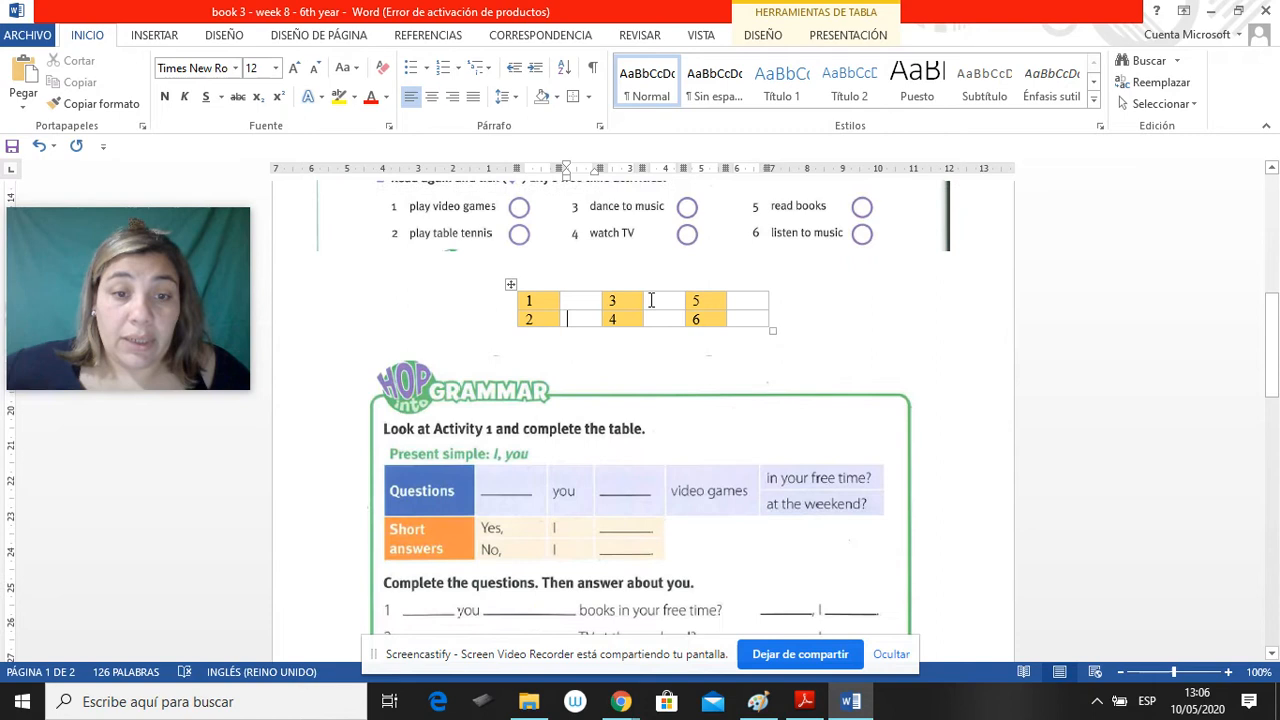
scroll("down", 3)
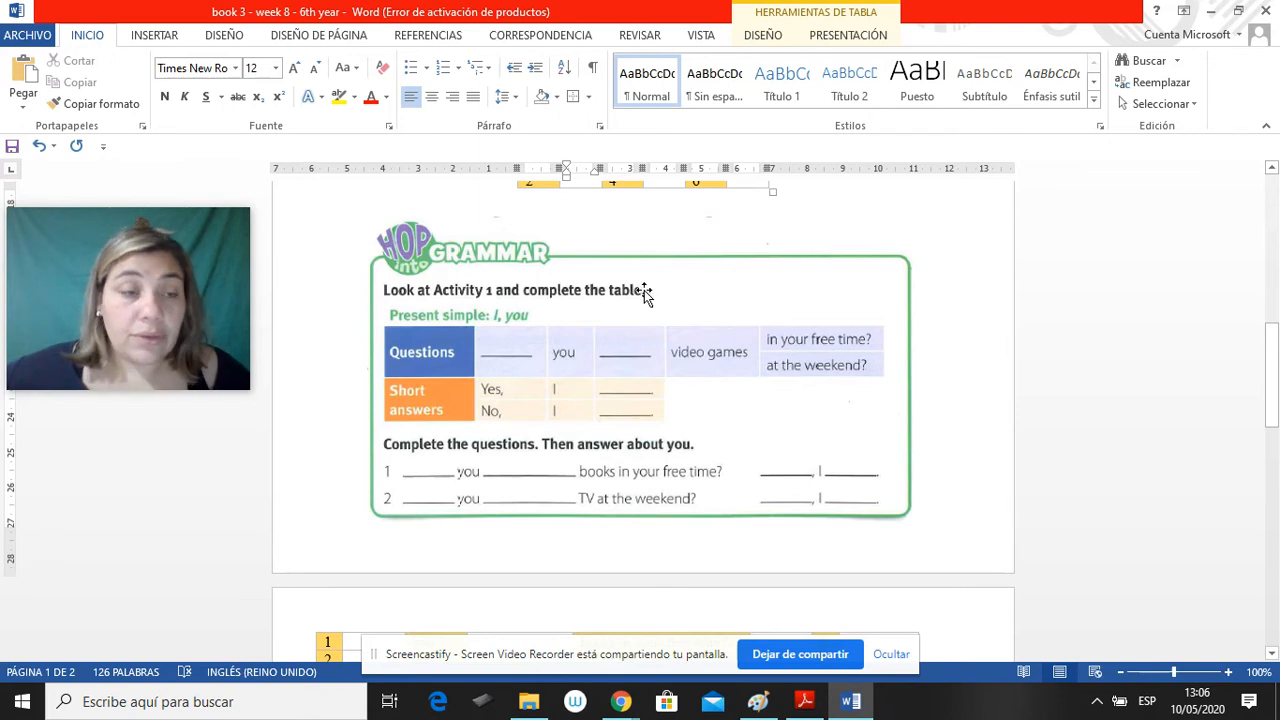
mouse_move(616, 304)
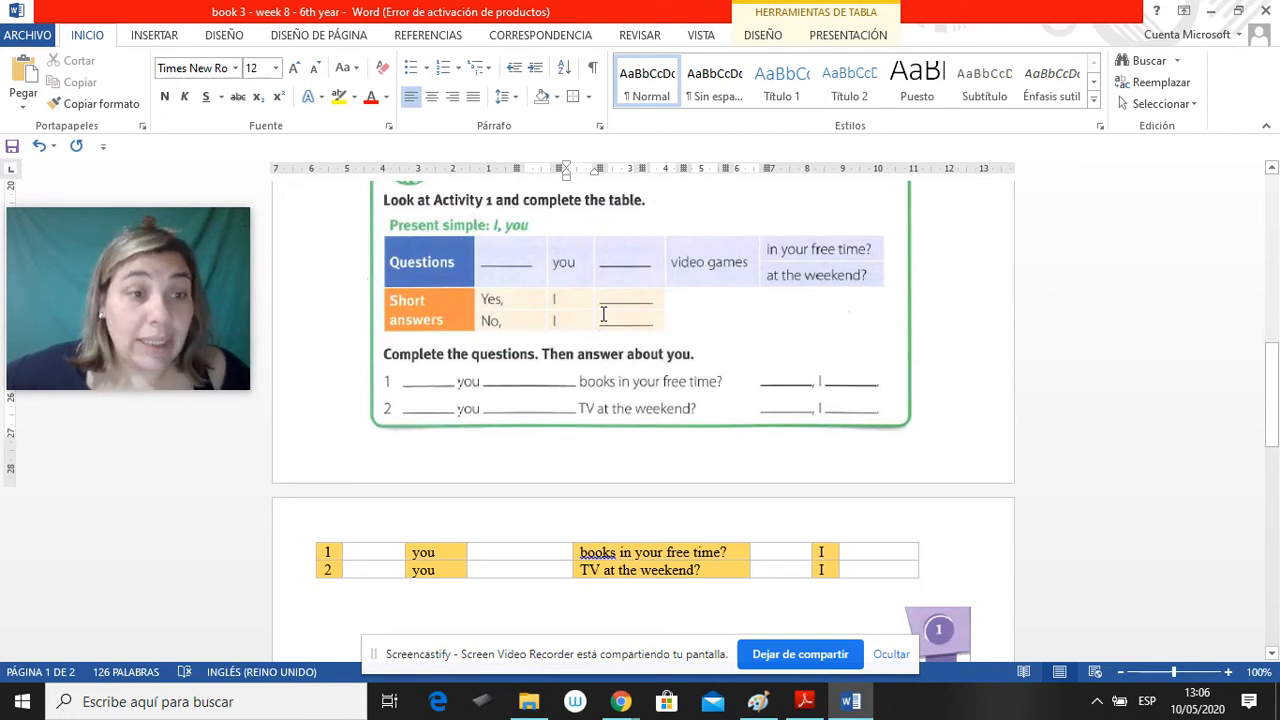
scroll("down", 3)
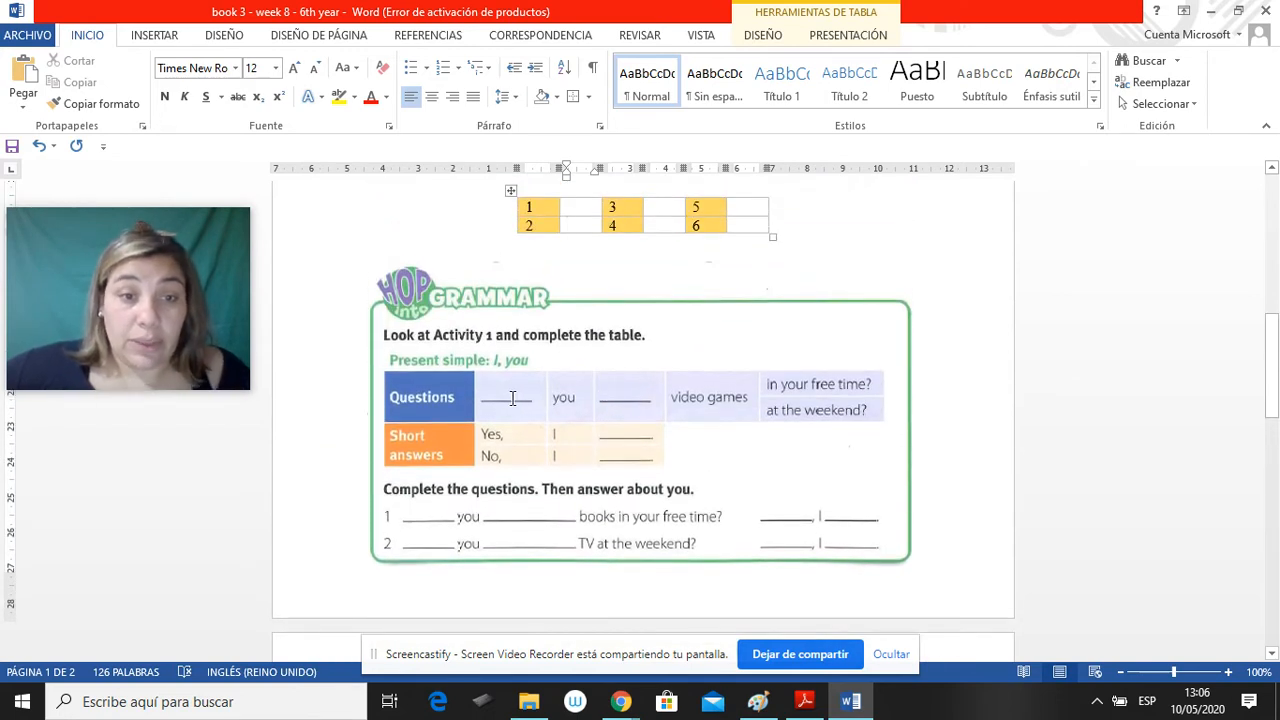
Fill the present-simple table blanks with "Do", "play" and "do" in text boxes over the table
left_click(510, 396)
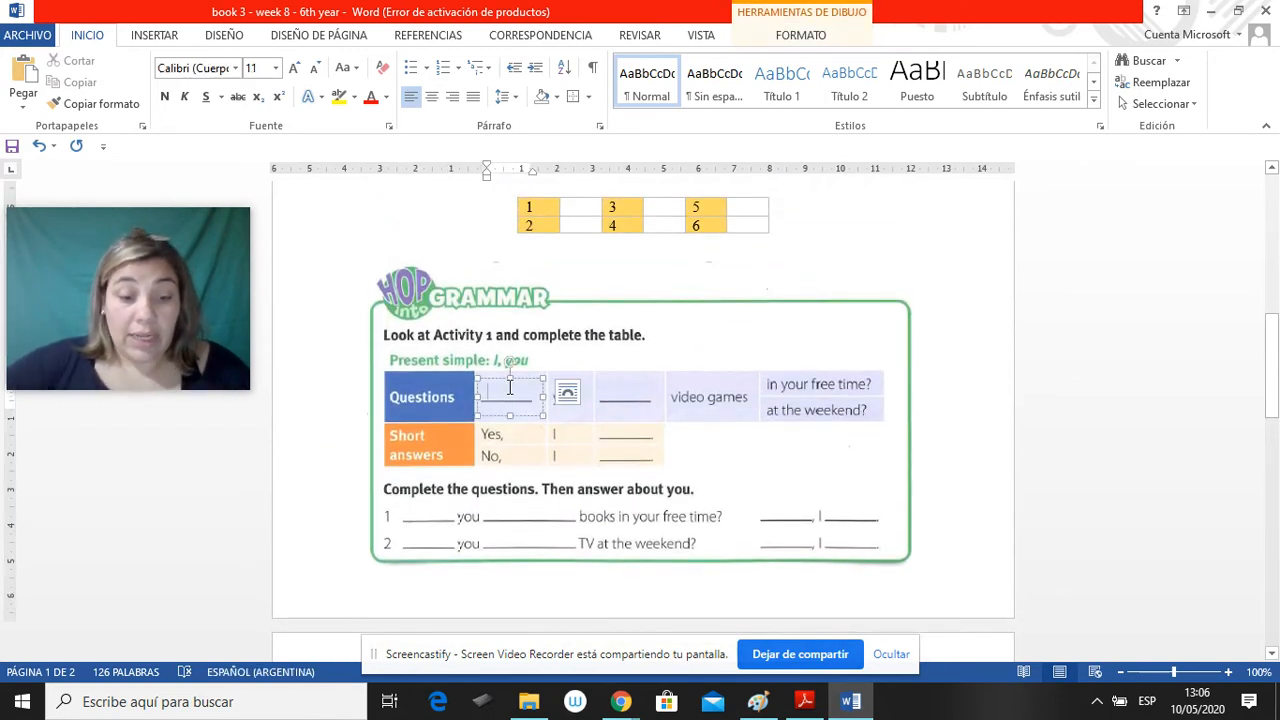
type("Do")
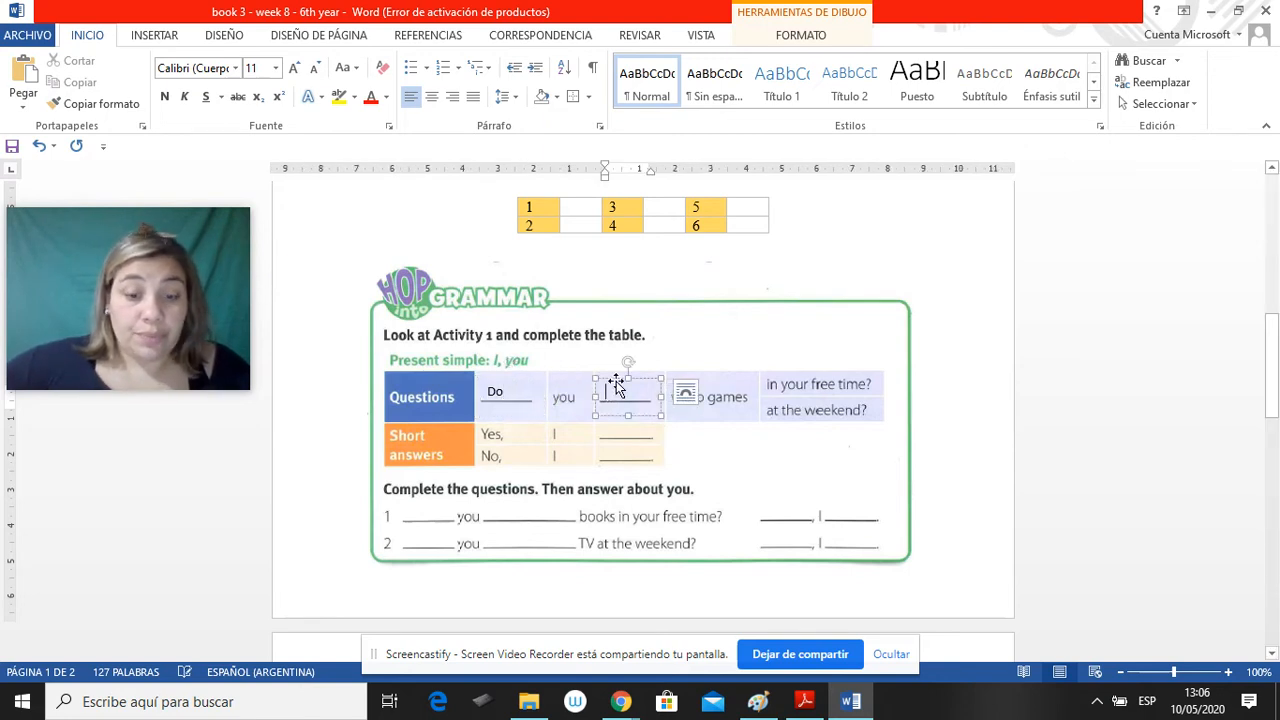
type("play")
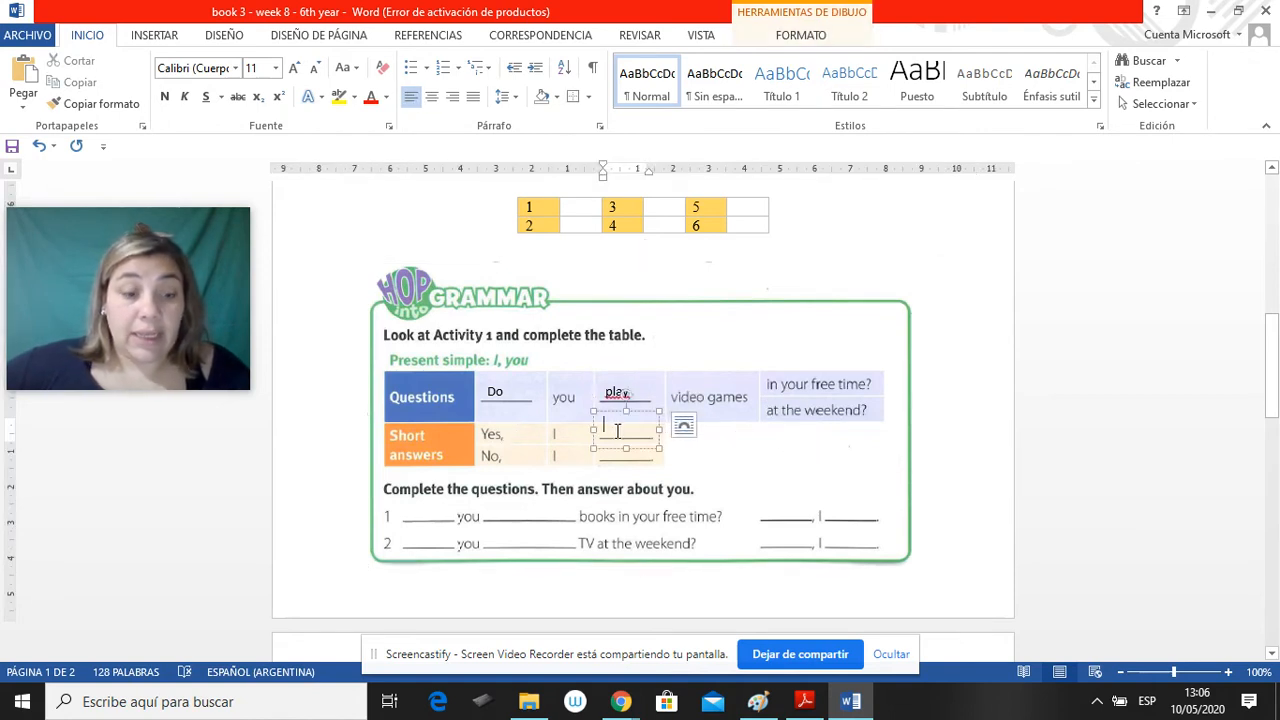
type("do")
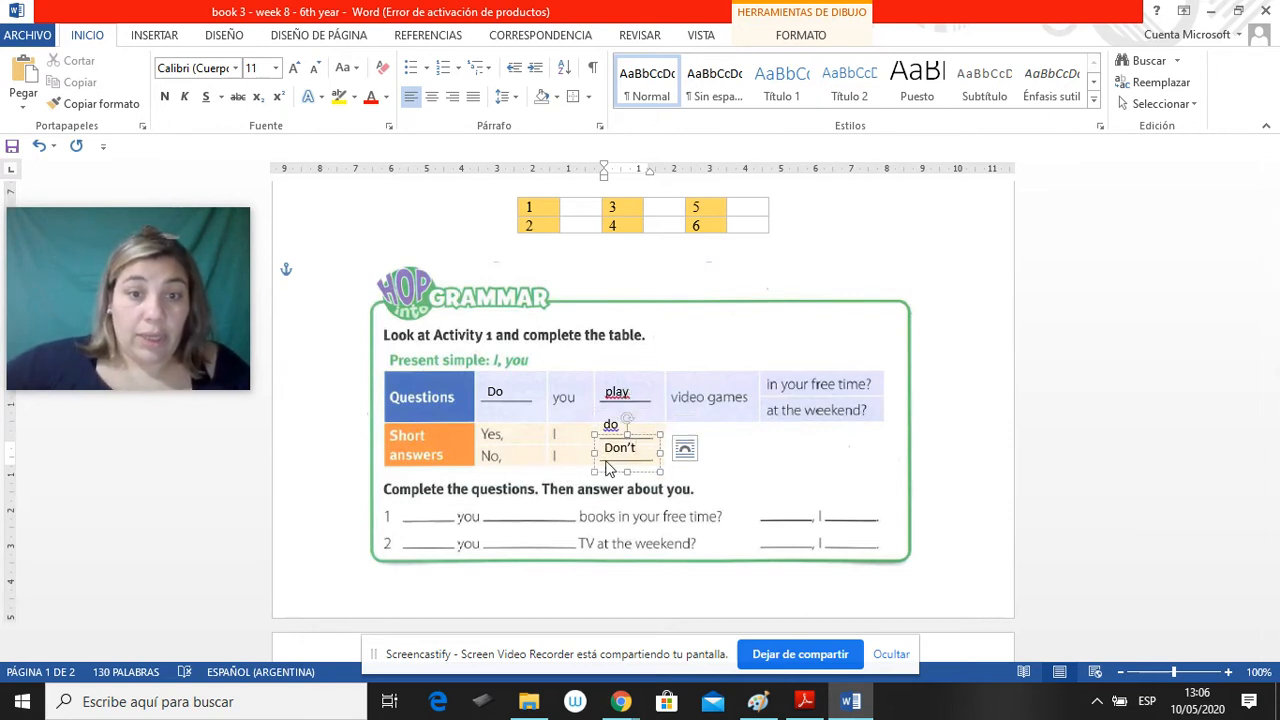
left_click(612, 468)
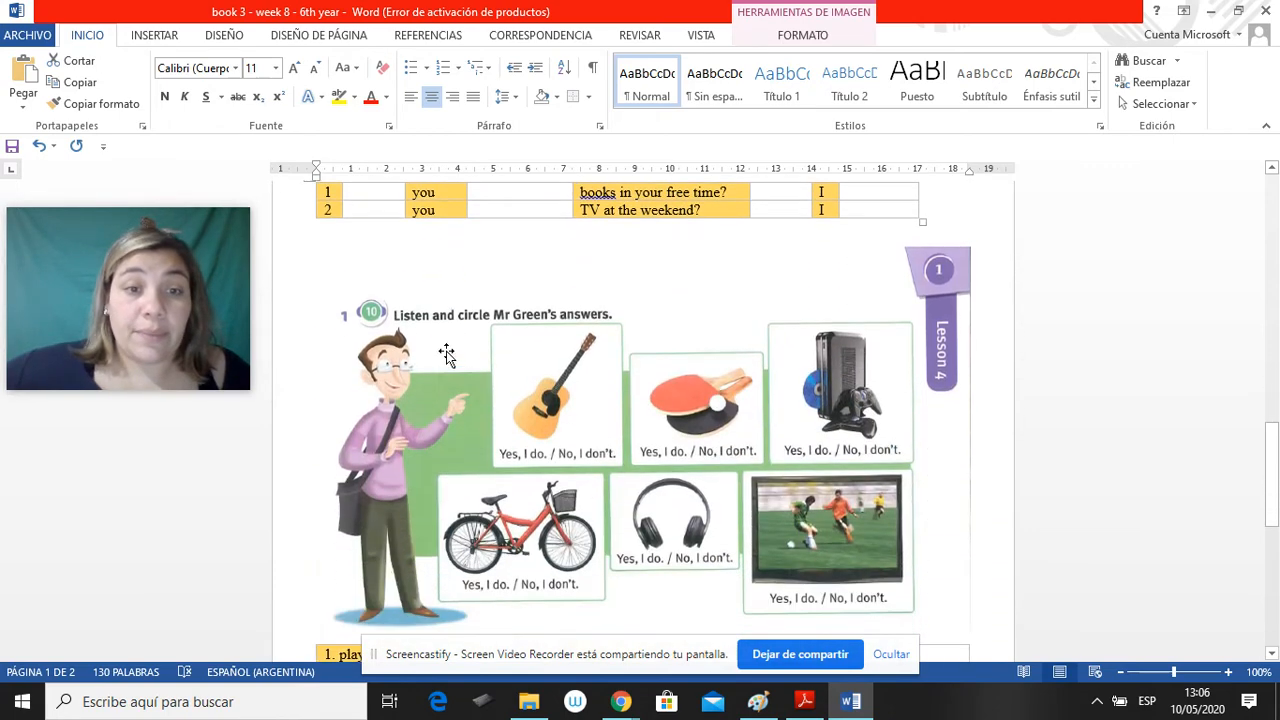
scroll("down", 3)
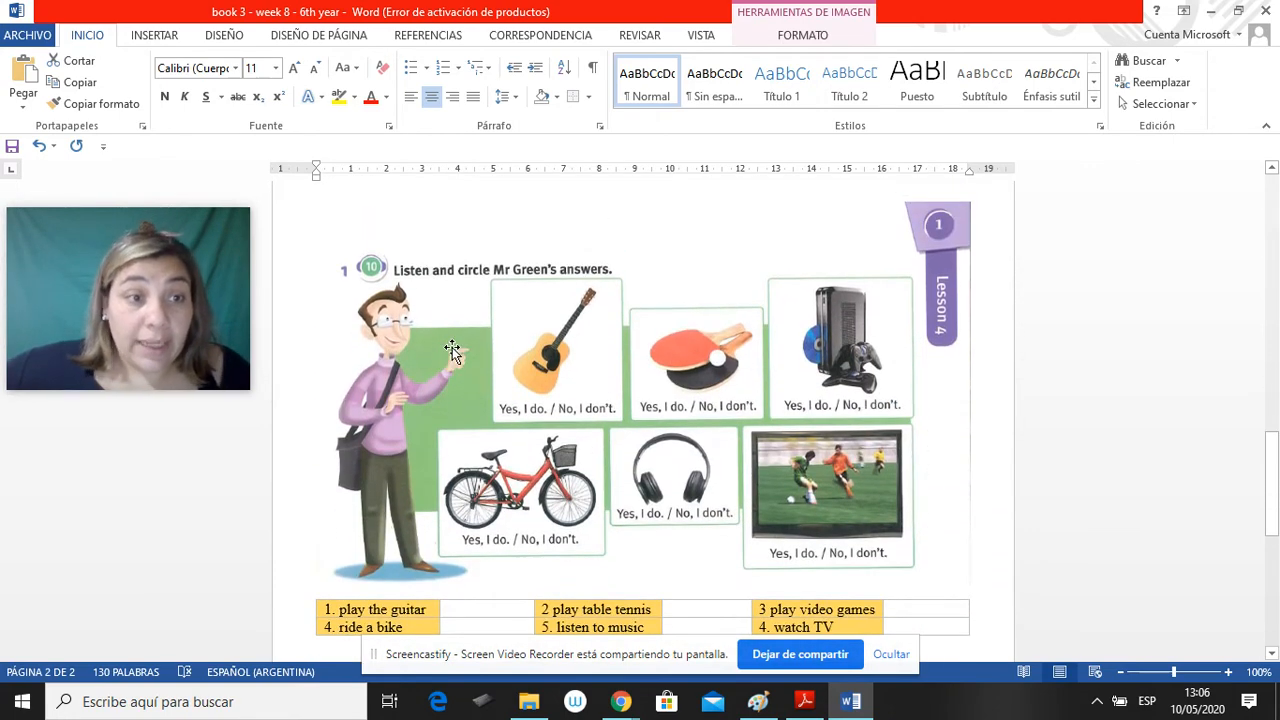
mouse_move(472, 304)
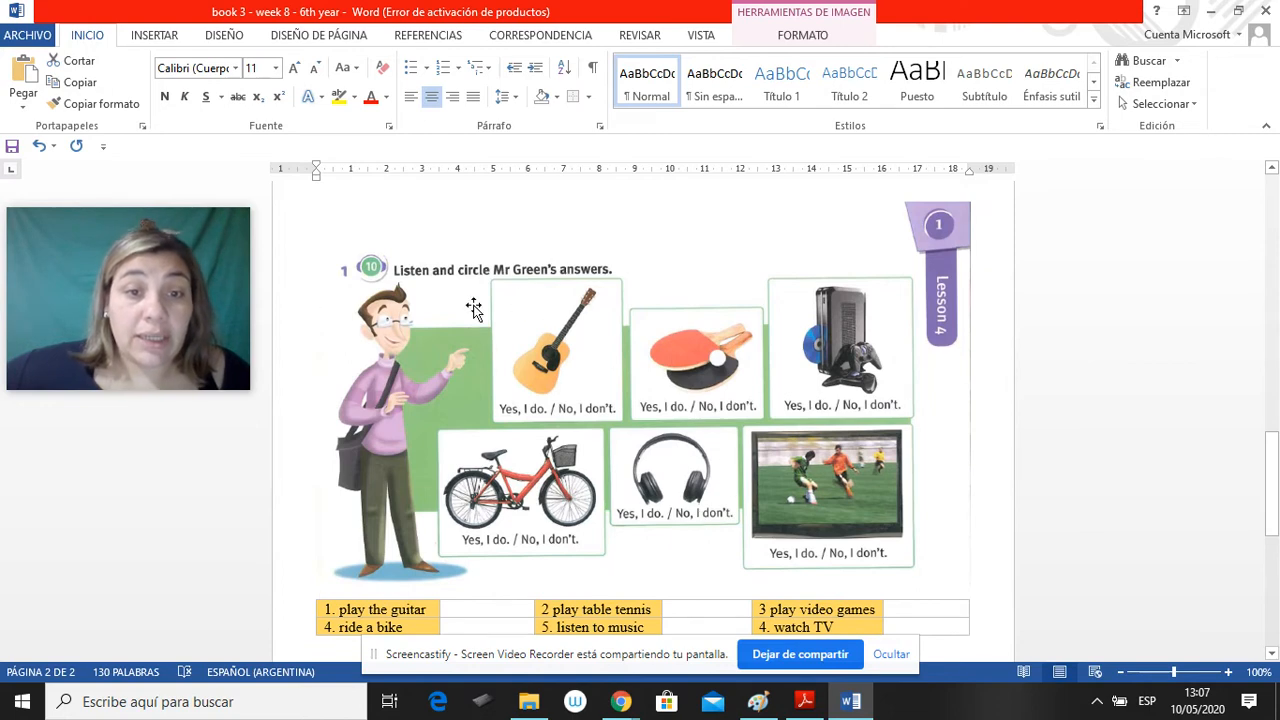
mouse_move(570, 380)
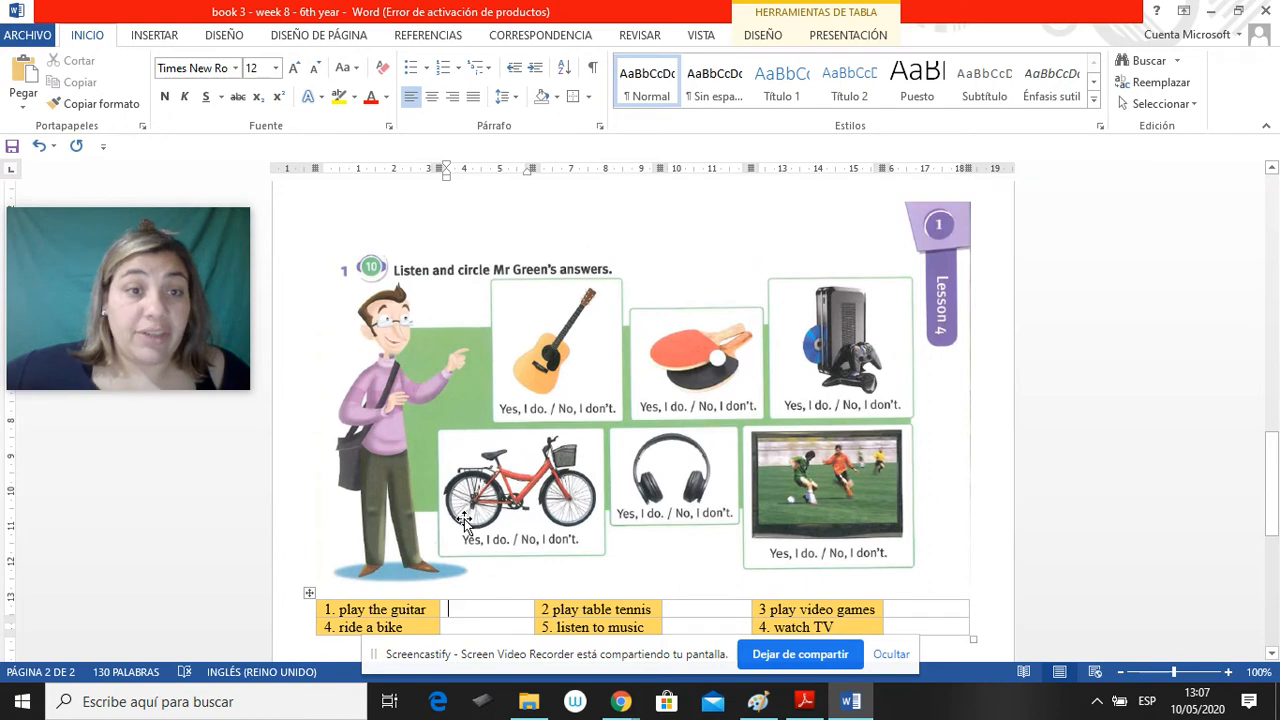
Scroll to the yes/no question and sentence tables, then bring the textbook PDF forward
scroll("down", 3)
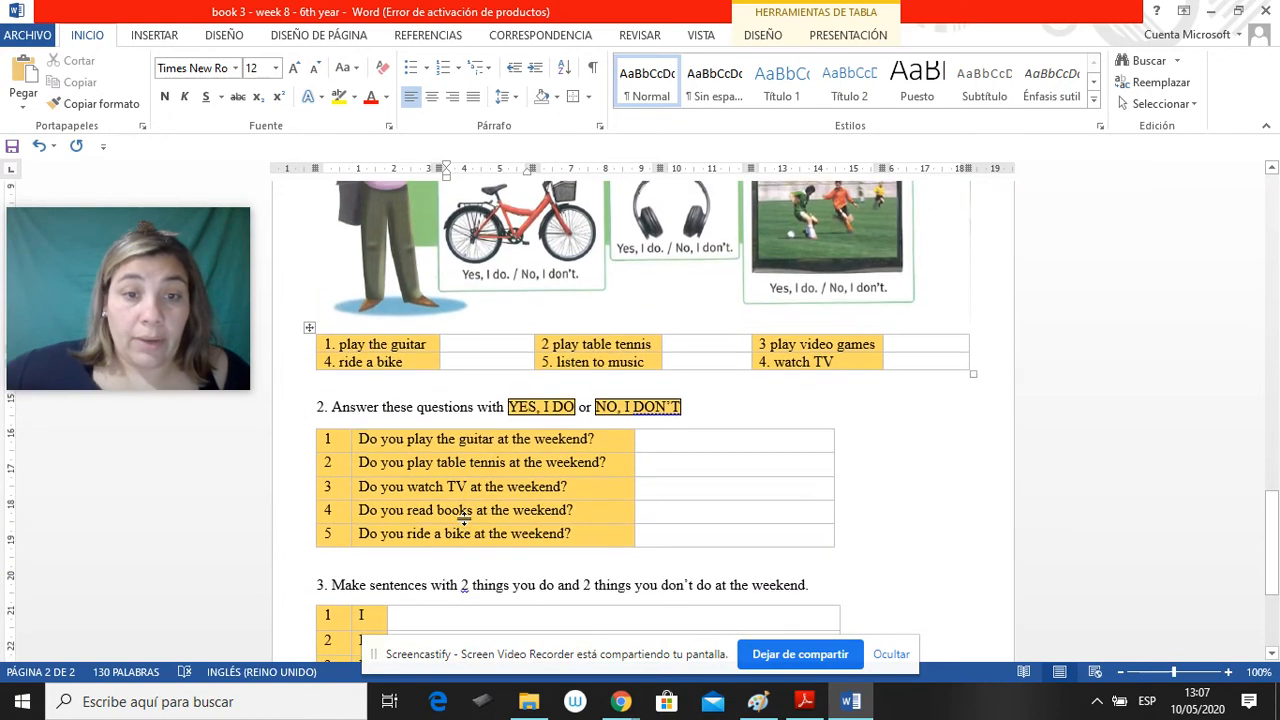
scroll("down", 3)
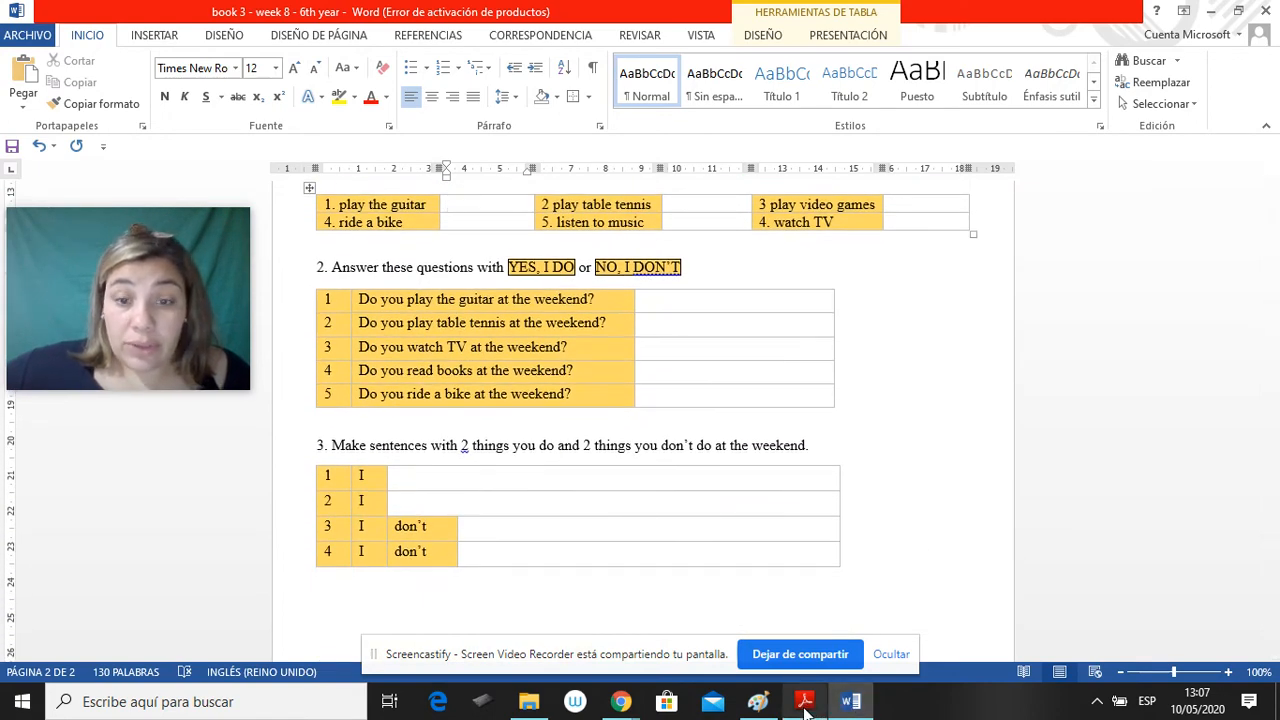
left_click(804, 700)
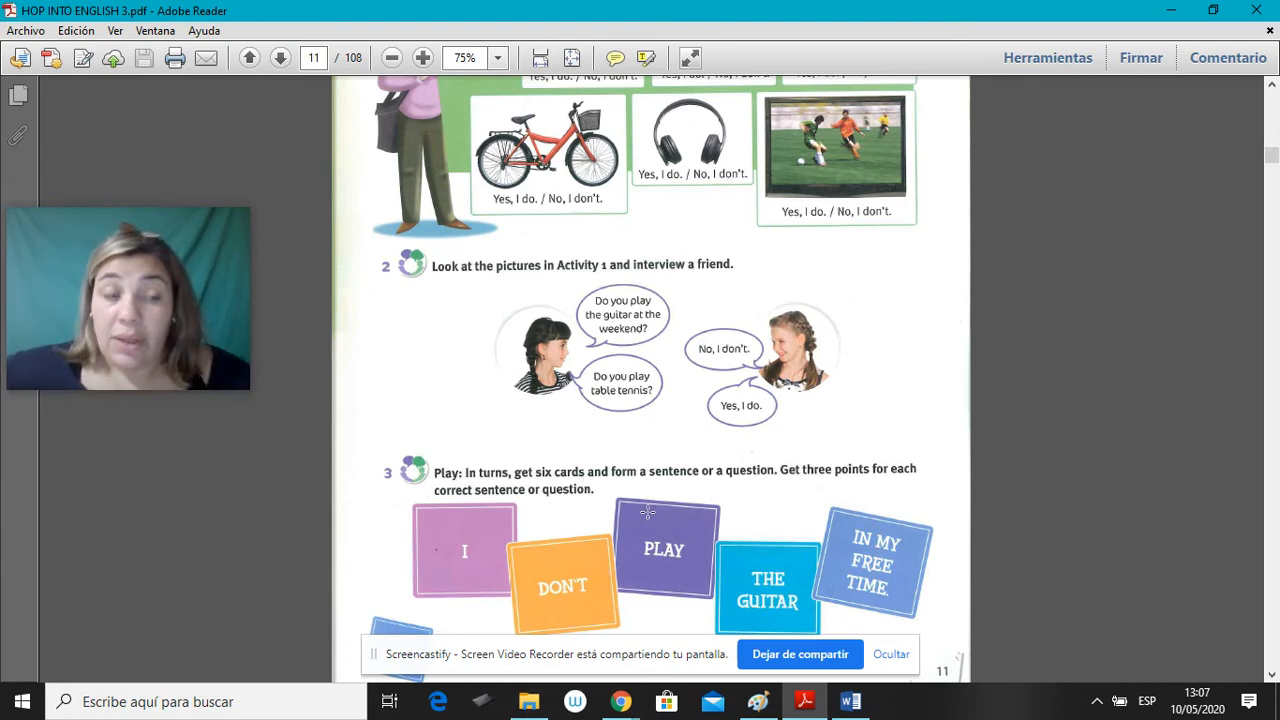
mouse_move(716, 530)
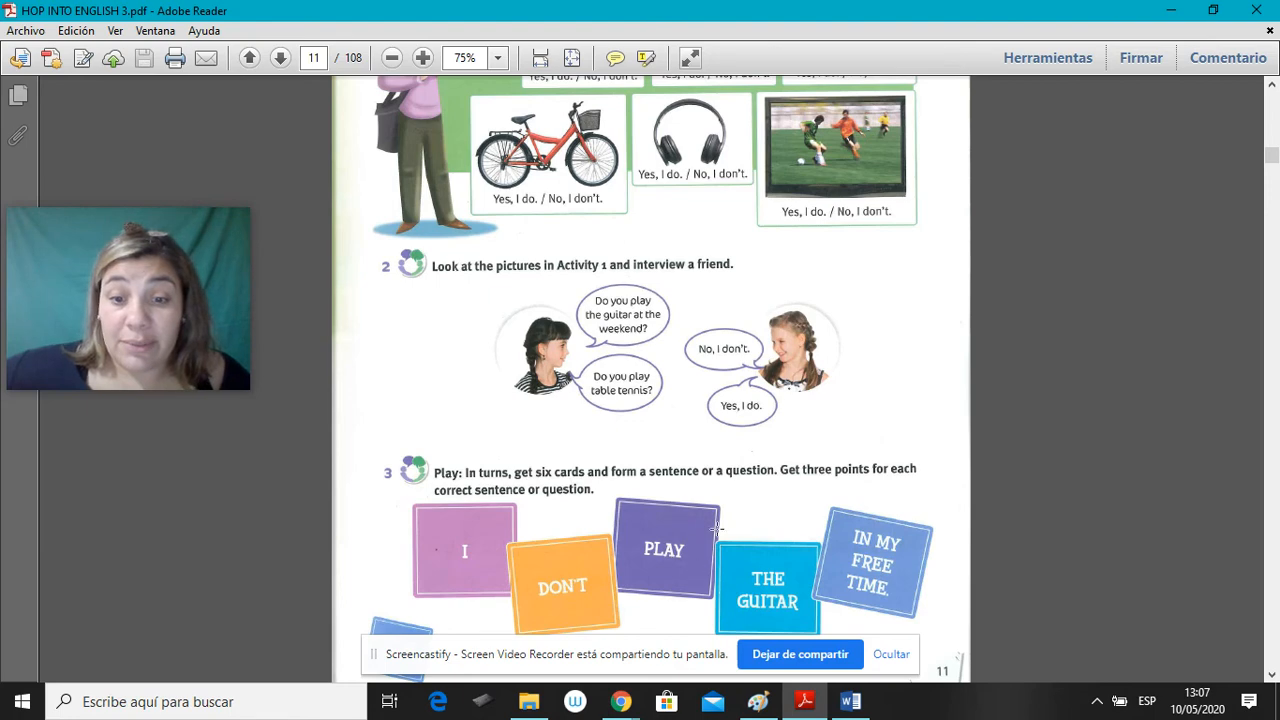
Return from page 11 of the PDF to the Word worksheet
left_click(848, 700)
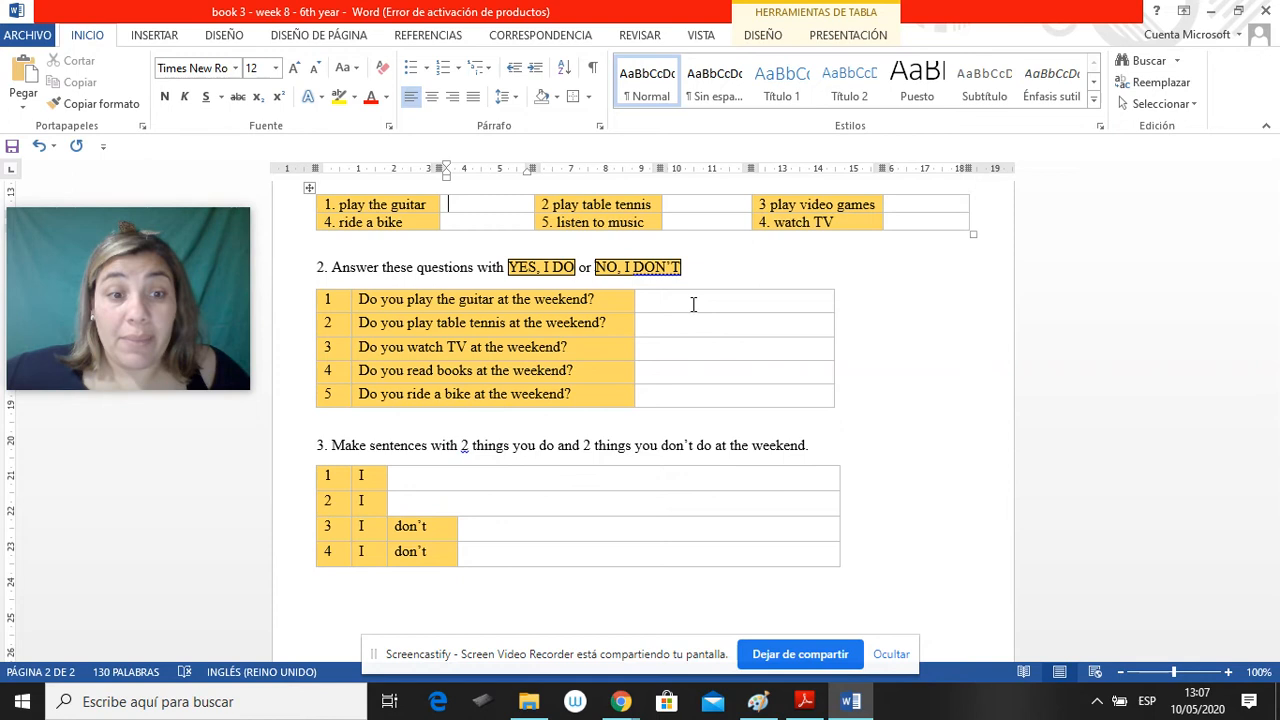
Review the completed worksheet, then switch to Chrome's Screencastify extension
scroll("down", 3)
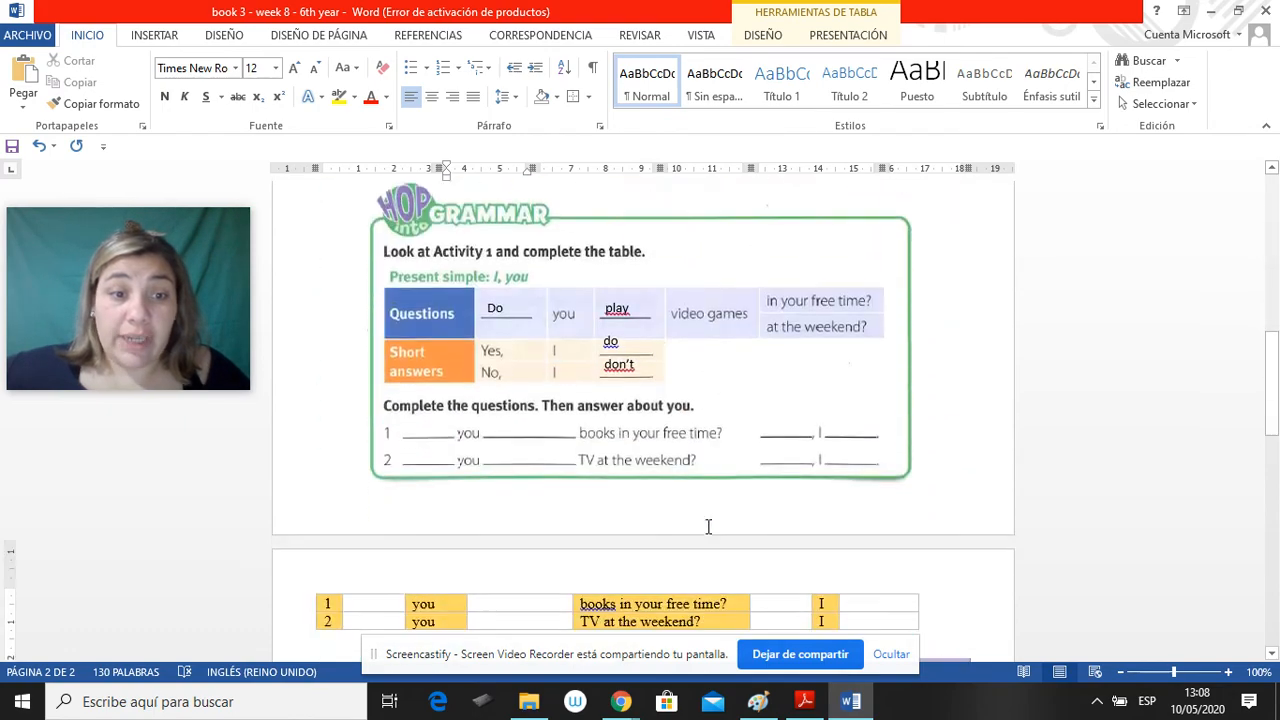
scroll("down", 3)
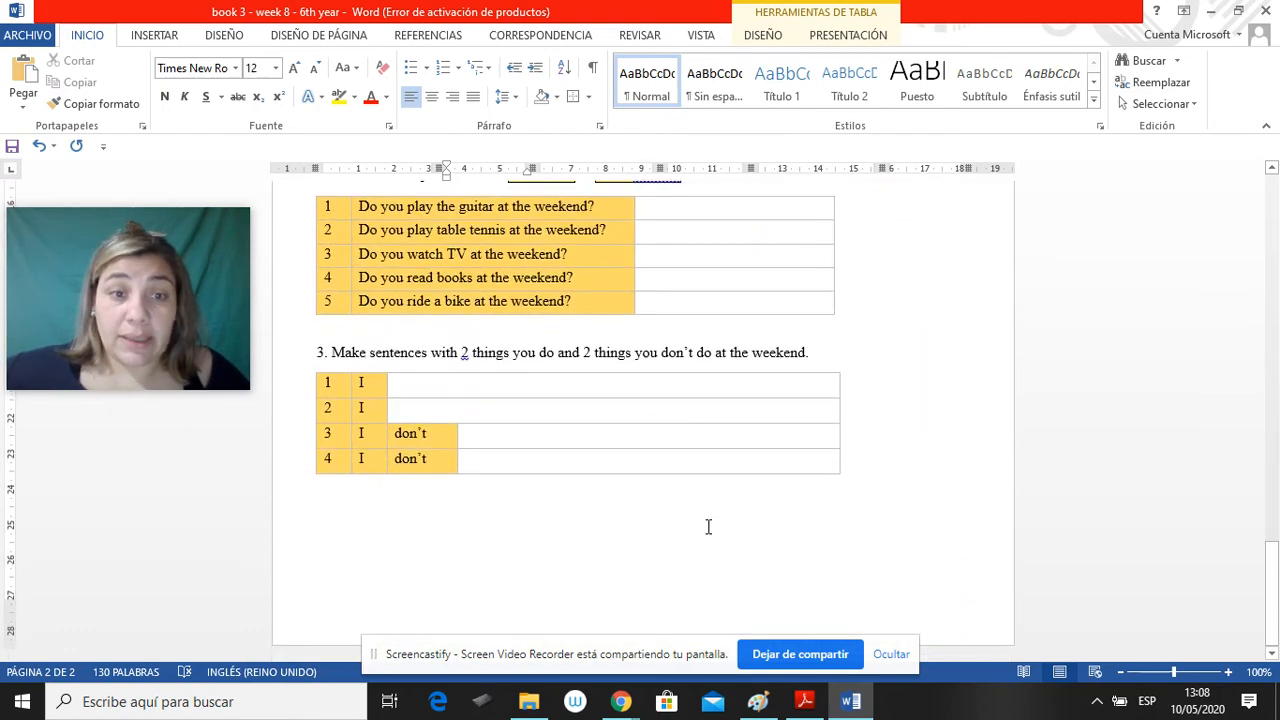
mouse_move(704, 616)
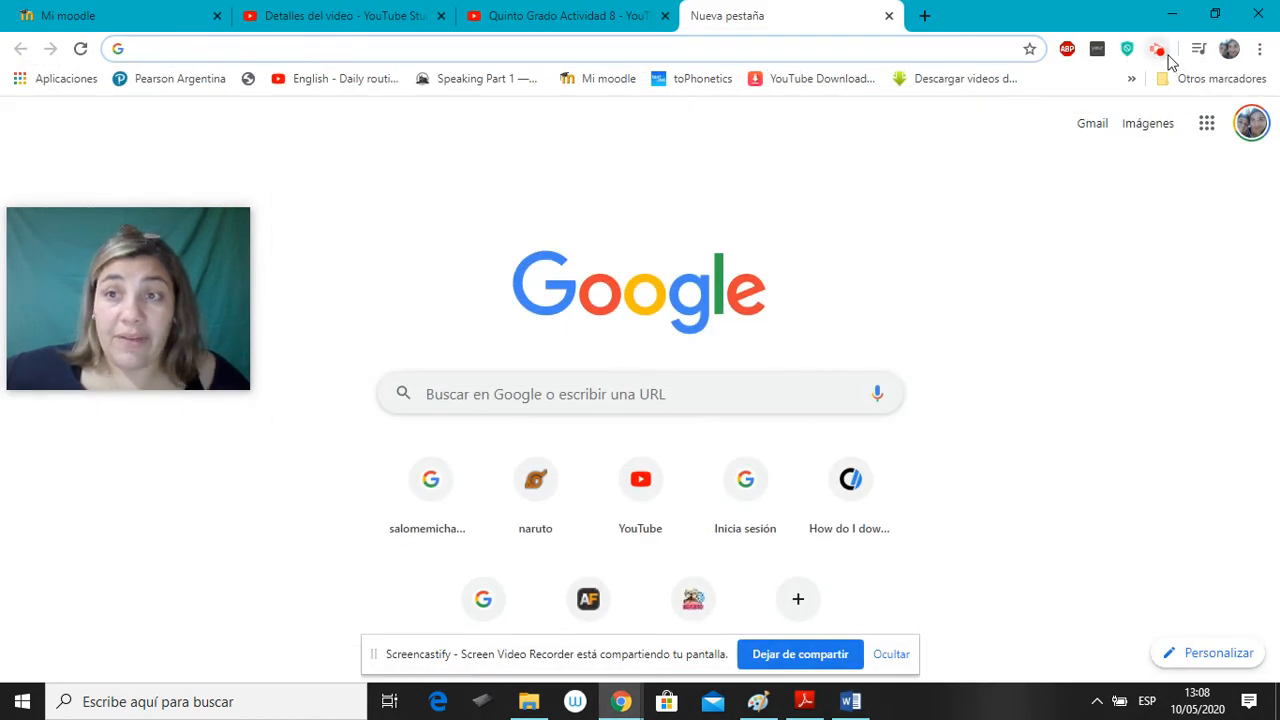
left_click(1156, 48)
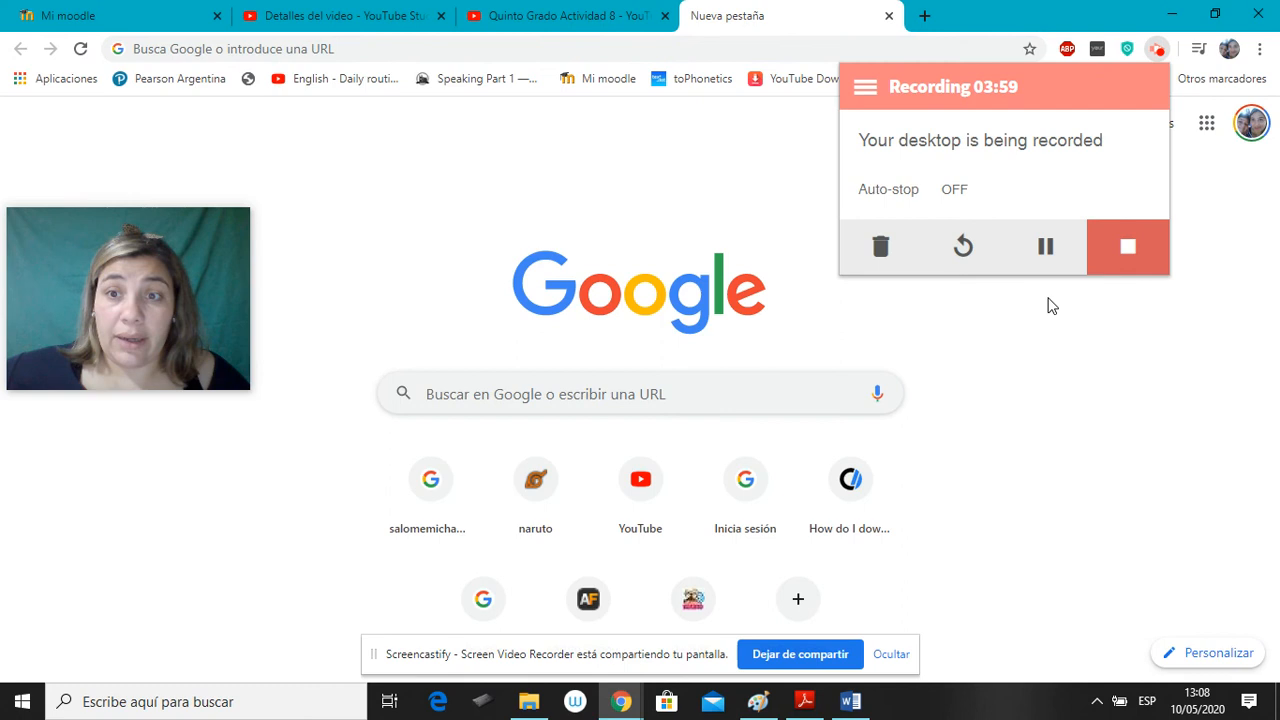